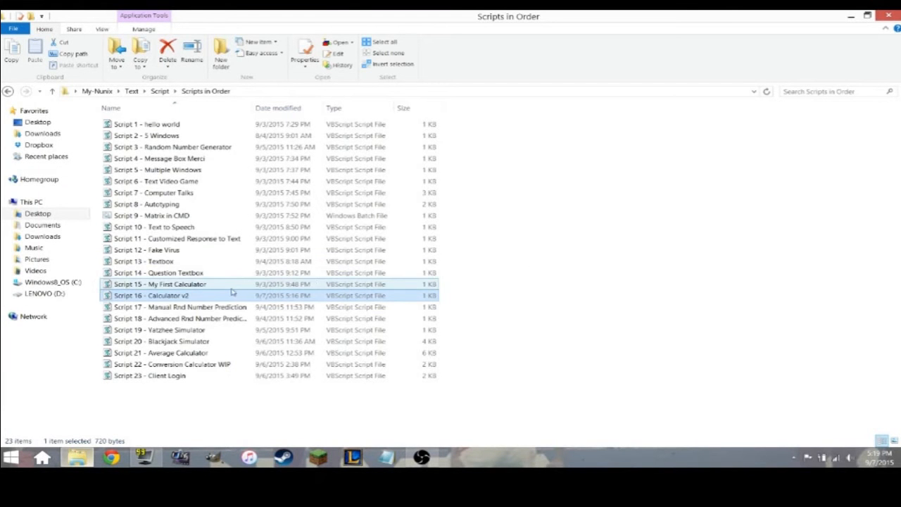
Run Calculator v2 and enter two numbers with the * sign to get a product of 45
{"action": "double_click", "coordinate": [148, 296]}
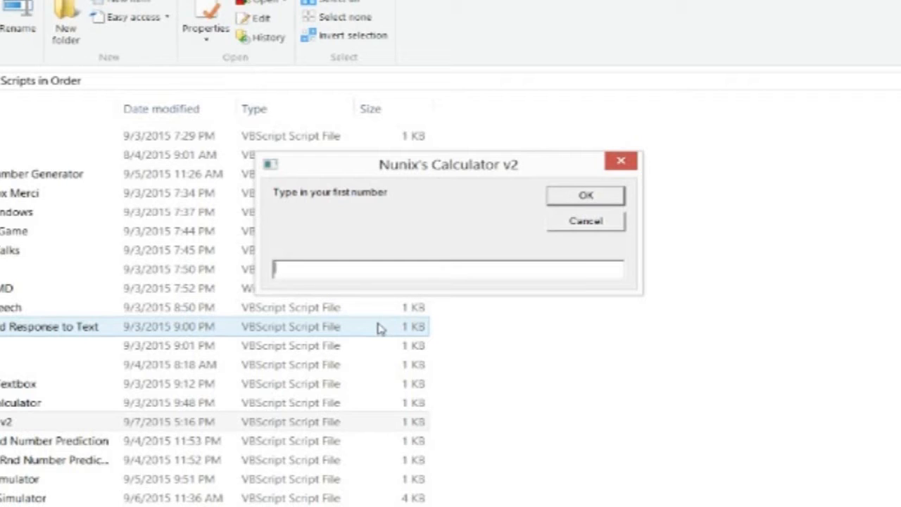
{"action": "left_click", "coordinate": [585, 194]}
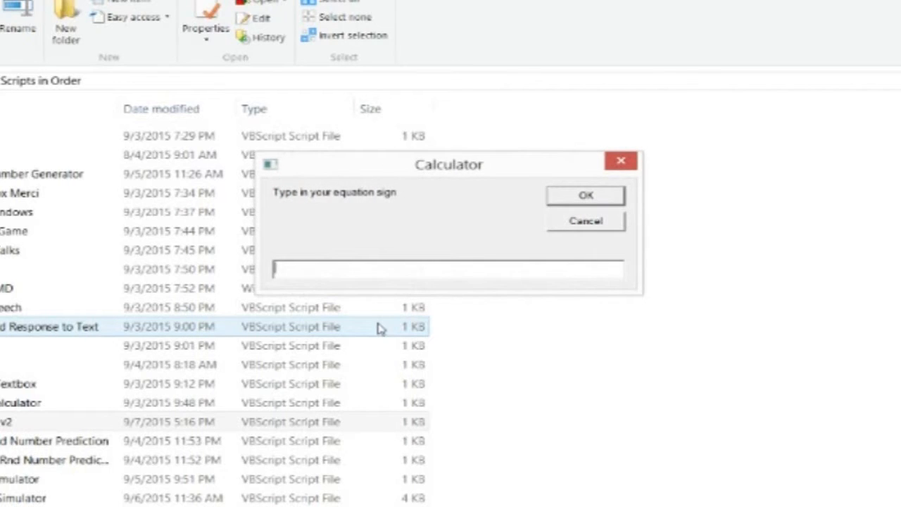
{"action": "type", "text": "+"}
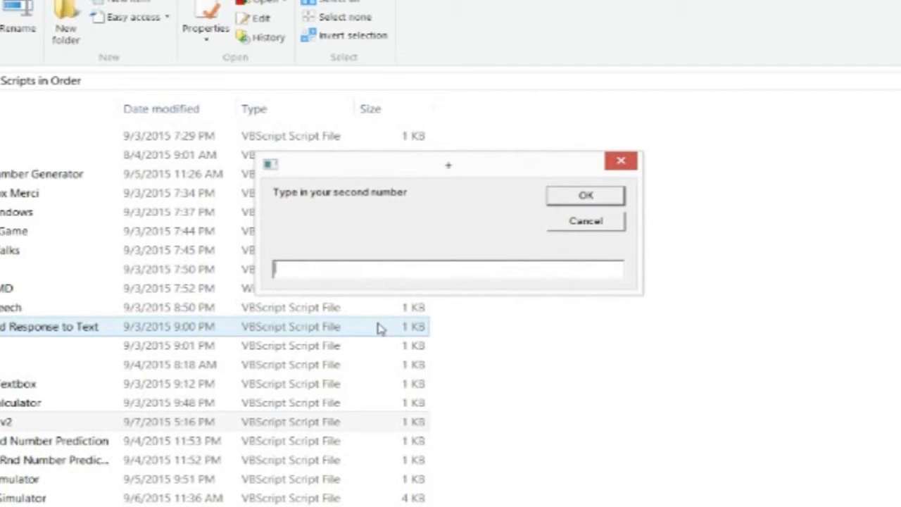
{"action": "left_click", "coordinate": [586, 195]}
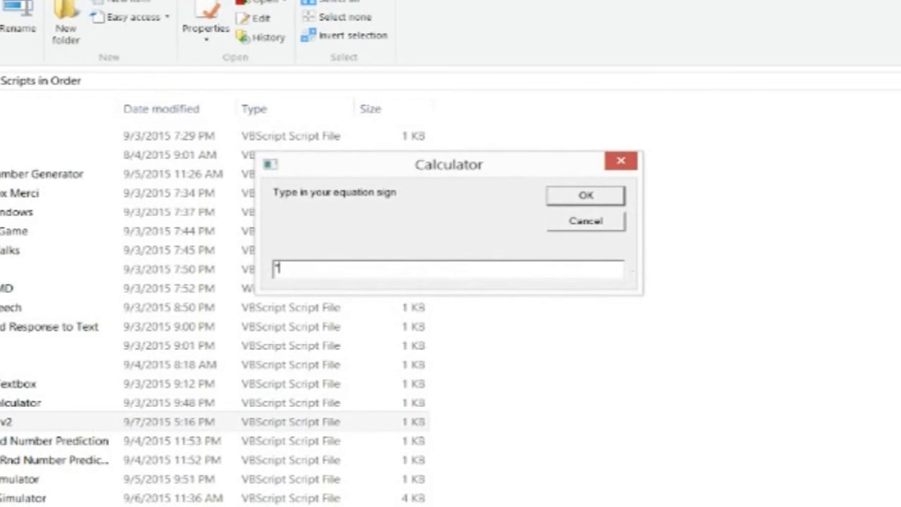
{"action": "left_click", "coordinate": [586, 194]}
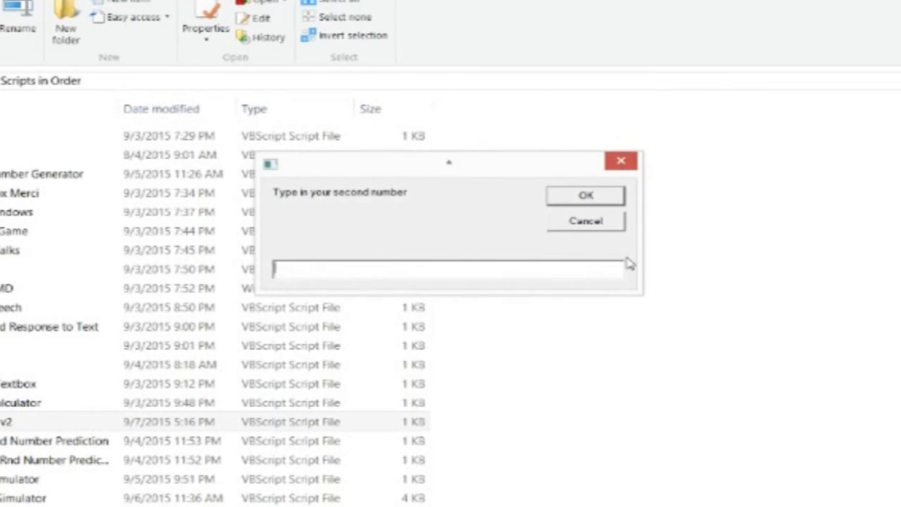
{"action": "left_click", "coordinate": [585, 194]}
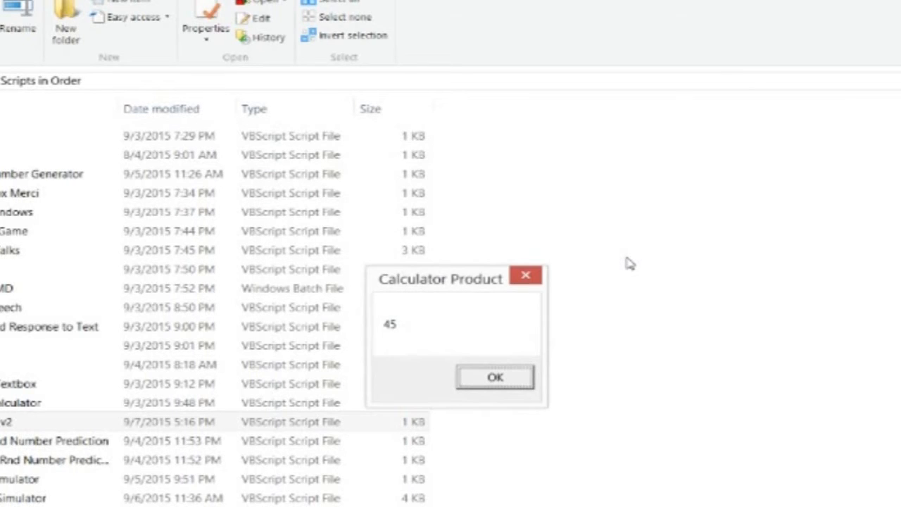
{"action": "left_click", "coordinate": [494, 377]}
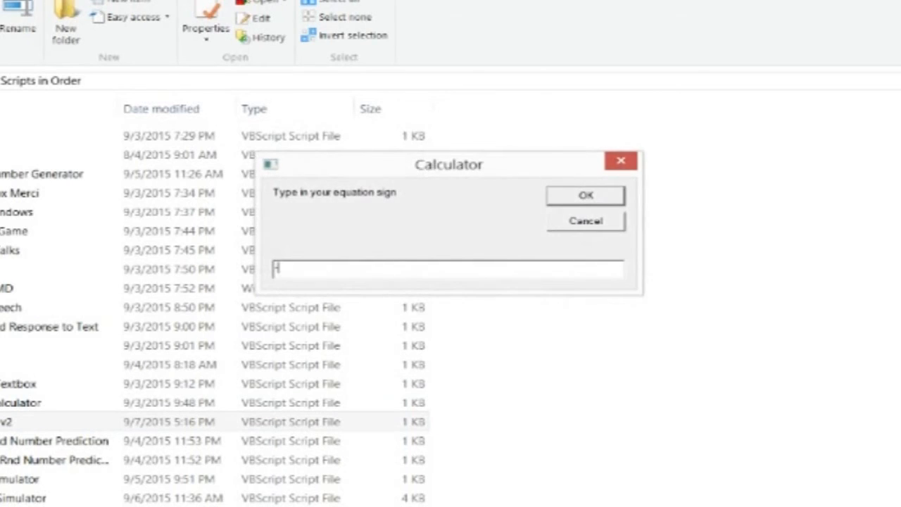
Enter 10 and 2 with the / sign to compute the quotient
{"action": "left_click", "coordinate": [586, 195]}
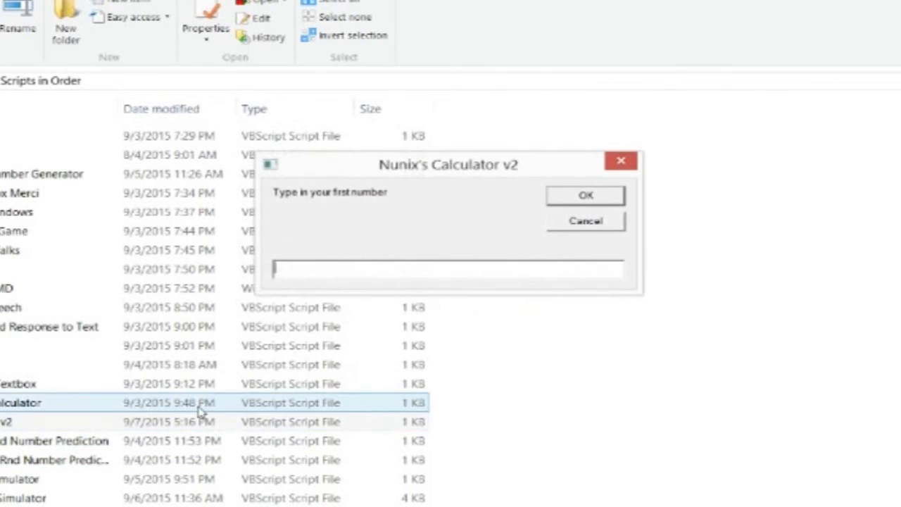
{"action": "type", "text": "10"}
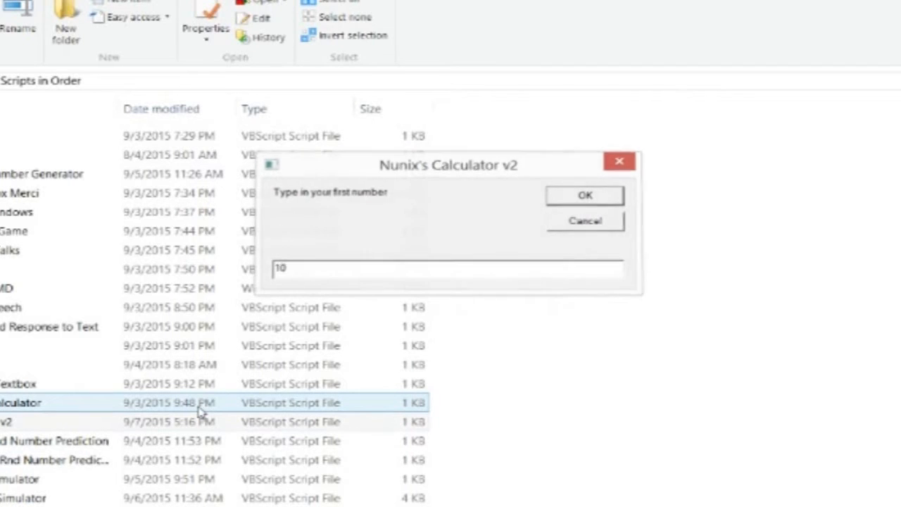
{"action": "left_click", "coordinate": [584, 195]}
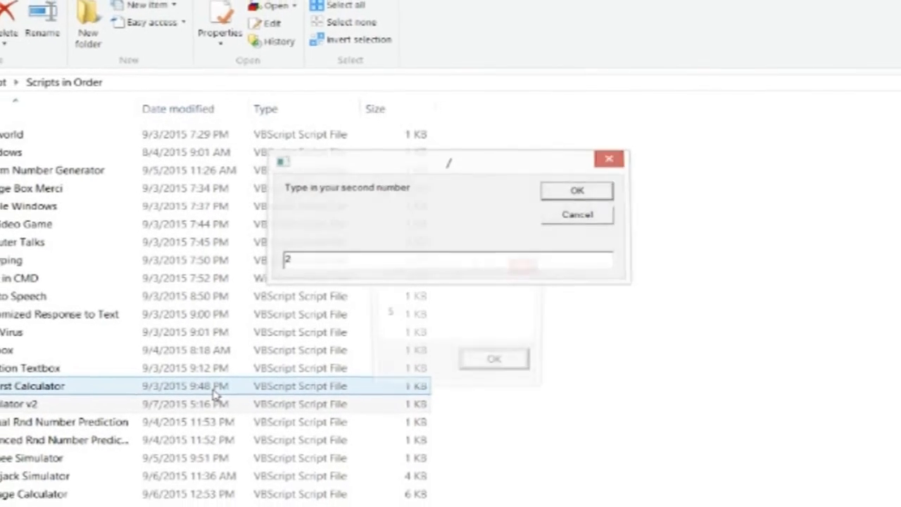
{"action": "left_click", "coordinate": [578, 190]}
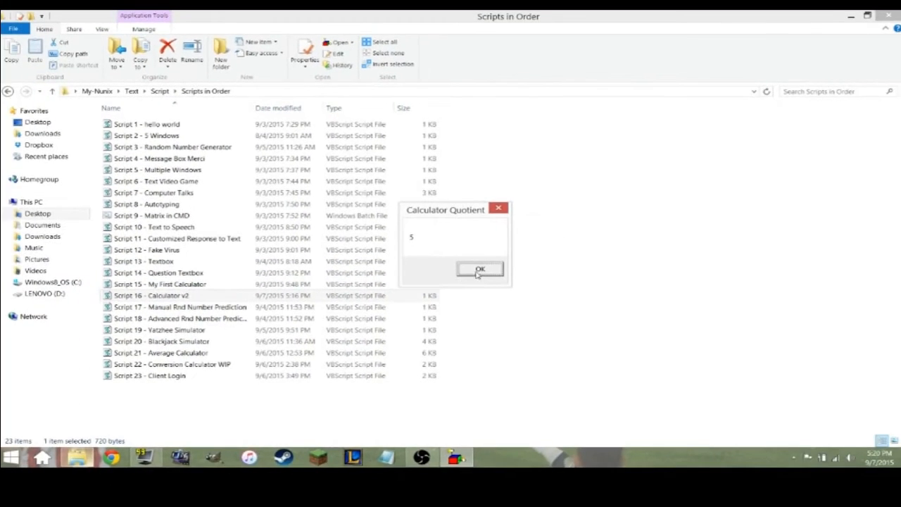
Dismiss the quotient result of 5 and reopen Script 16 - Calculator v2.vbs
{"action": "left_click", "coordinate": [480, 271]}
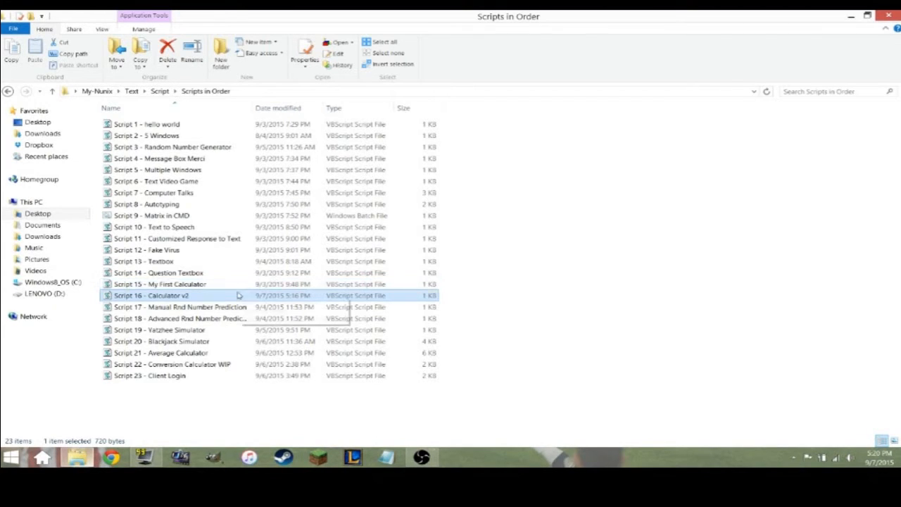
{"action": "mouse_move", "coordinate": [238, 296]}
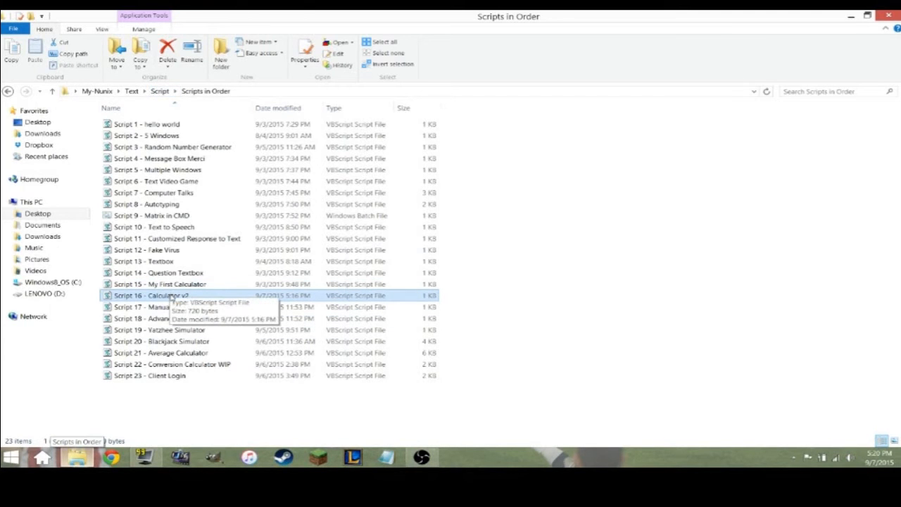
{"action": "double_click", "coordinate": [152, 296]}
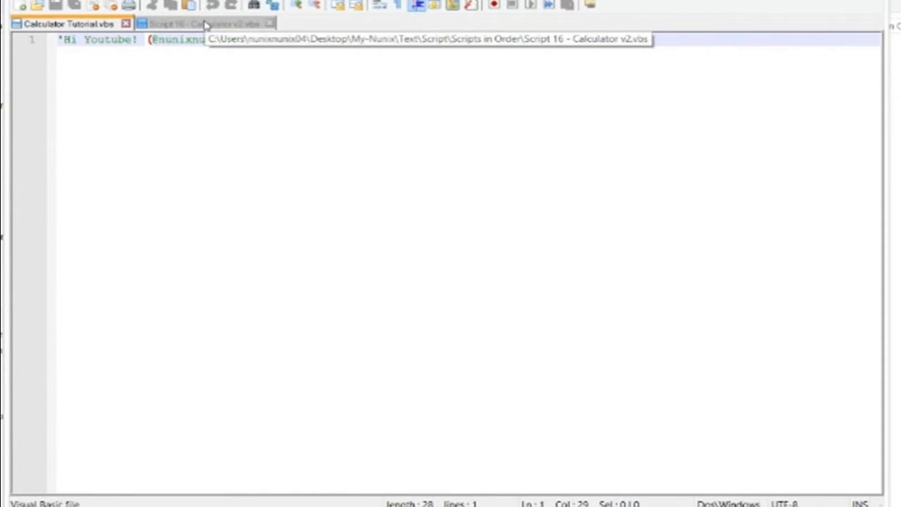
Write Option Explicit and declare input1, input2 and sign in the tutorial file, referencing Calculator v2
{"action": "left_click", "coordinate": [204, 23]}
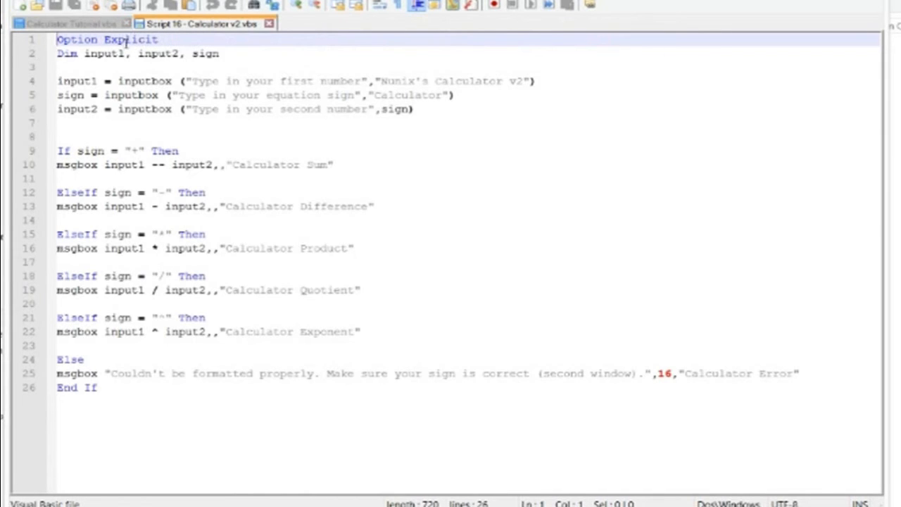
{"action": "mouse_move", "coordinate": [59, 53]}
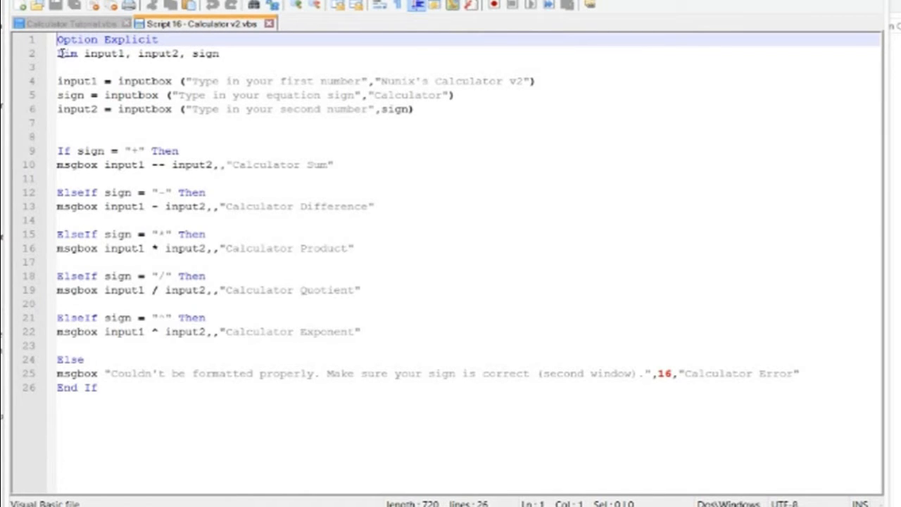
{"action": "left_click", "coordinate": [68, 22]}
{"action": "type", "text": "OP"}
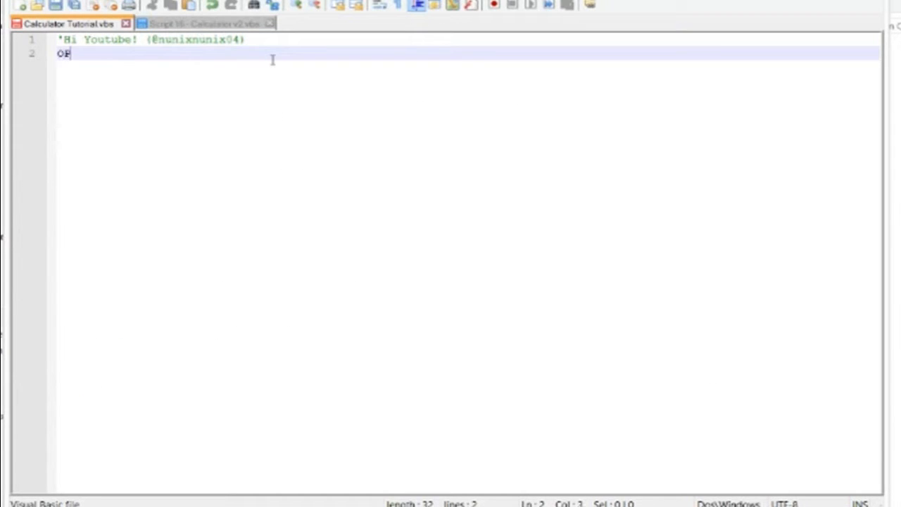
{"action": "type", "text": "ption"}
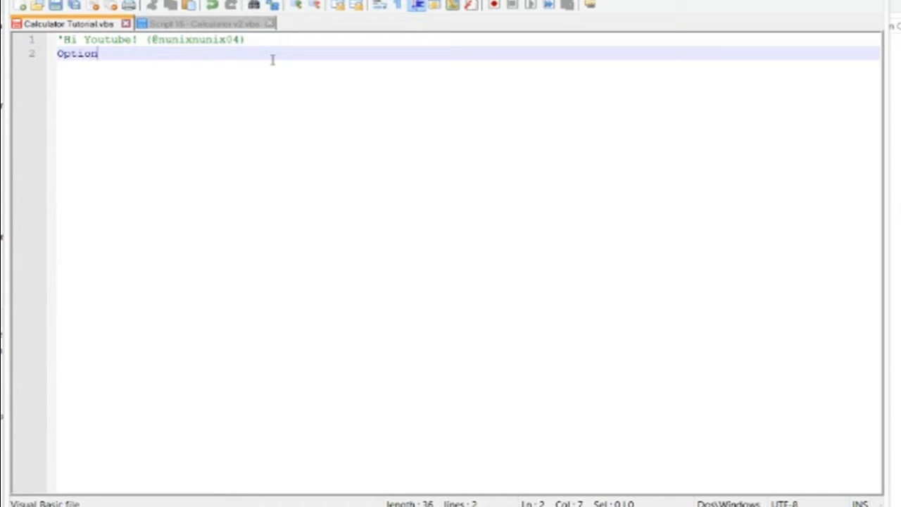
{"action": "type", "text": "Expl"}
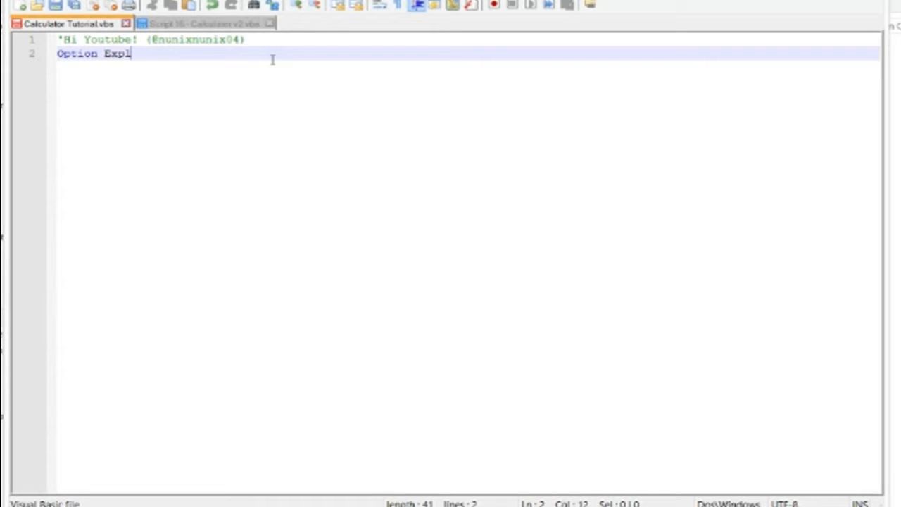
{"action": "type", "text": "icit"}
{"action": "type", "text": "Dim"}
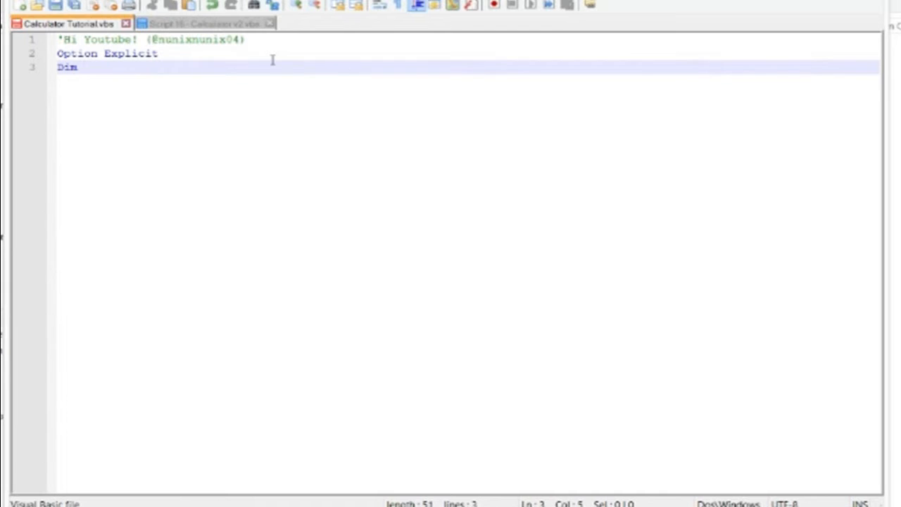
{"action": "type", "text": "input1,"}
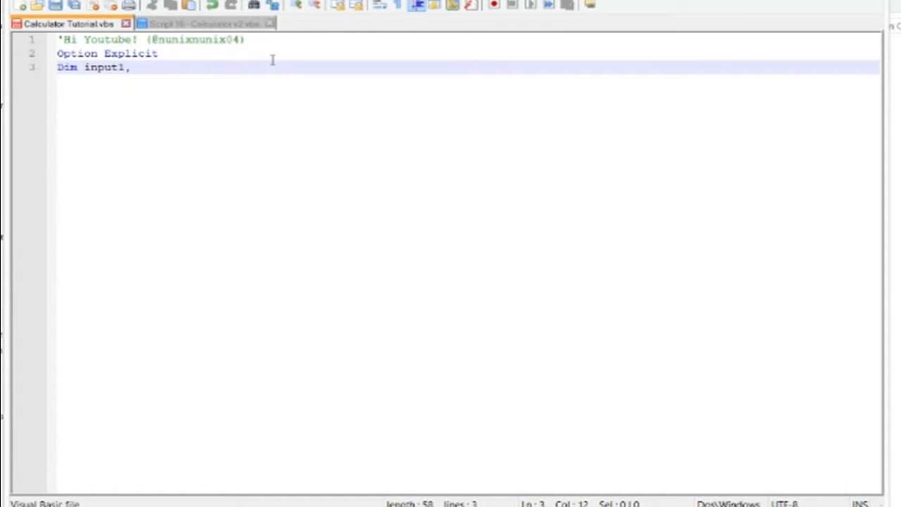
{"action": "type", "text": "inp"}
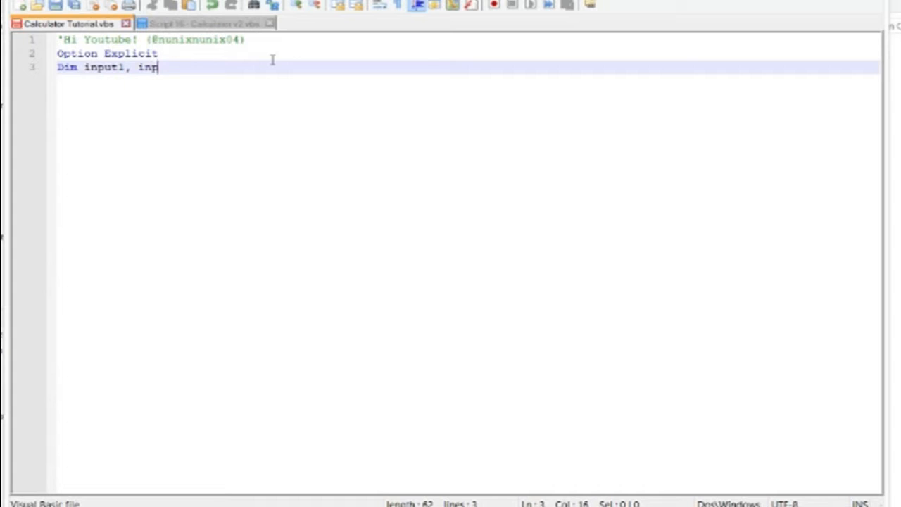
{"action": "type", "text": "ut2,"}
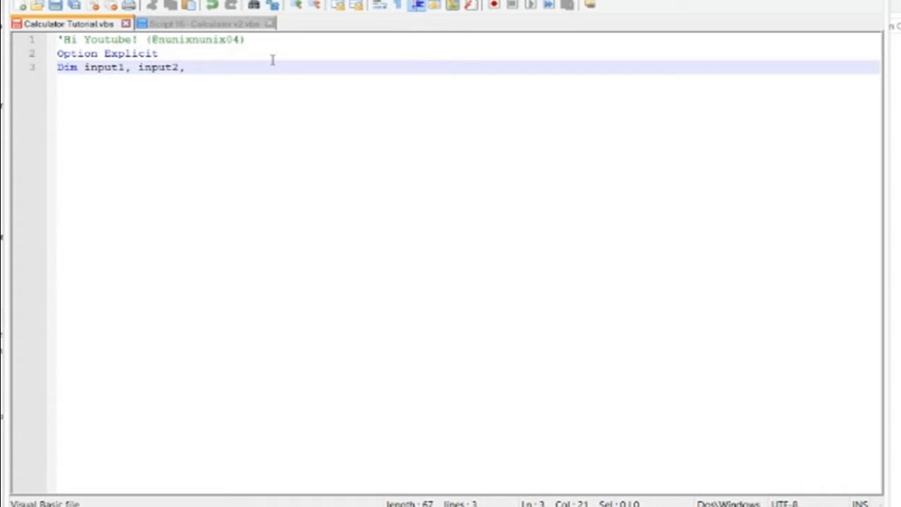
Compare the tutorial file against the finished Calculator v2 script
{"action": "left_click", "coordinate": [204, 22]}
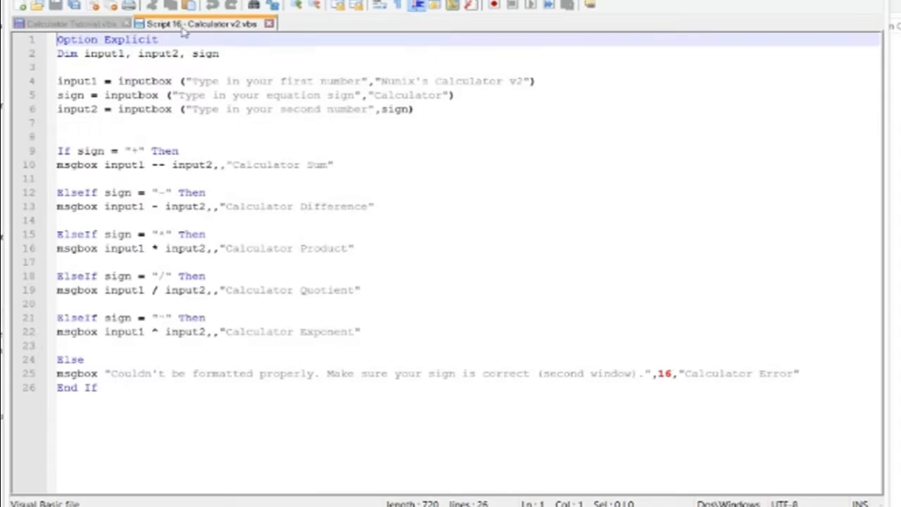
{"action": "left_click", "coordinate": [68, 22]}
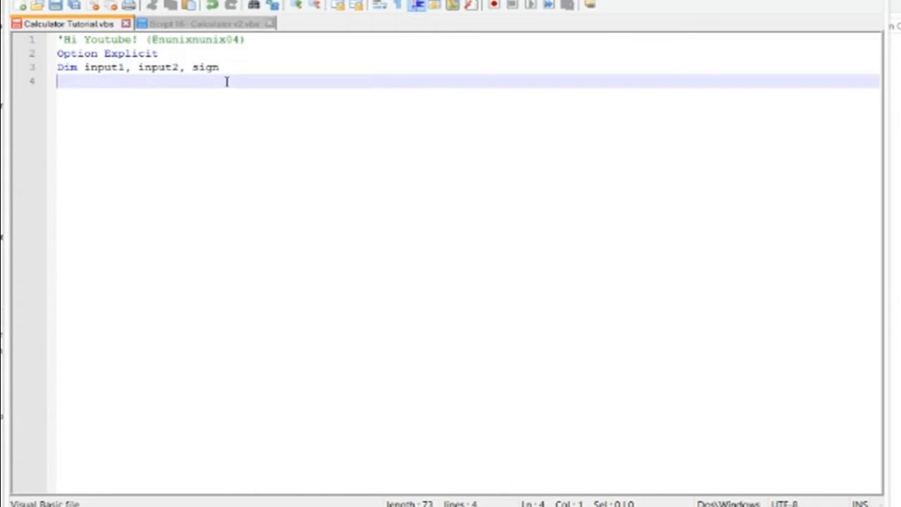
{"action": "left_click", "coordinate": [203, 23]}
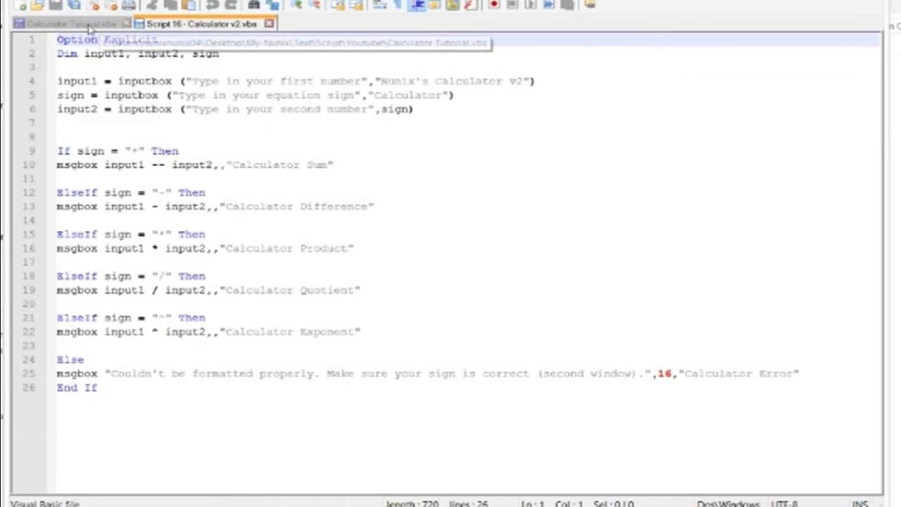
{"action": "left_click", "coordinate": [63, 23]}
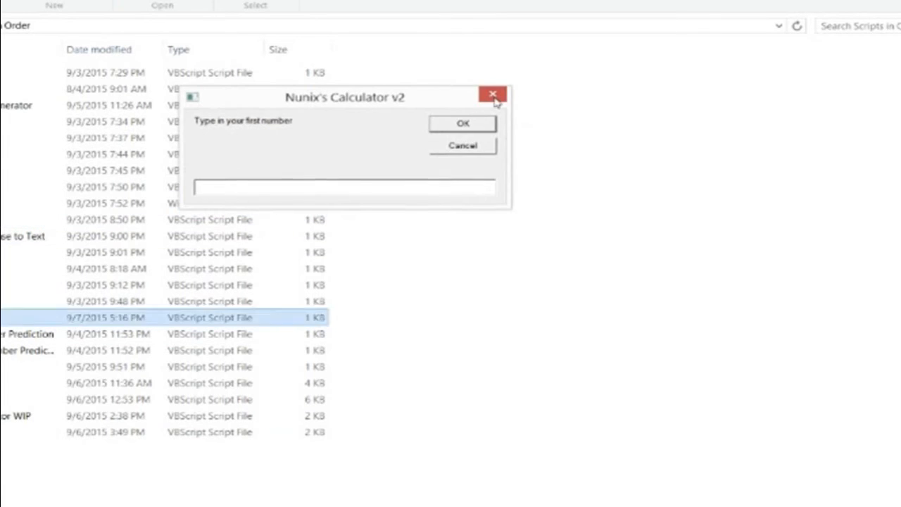
Close the first-number prompt without input and dismiss the Calculator Error message
{"action": "left_click", "coordinate": [462, 124]}
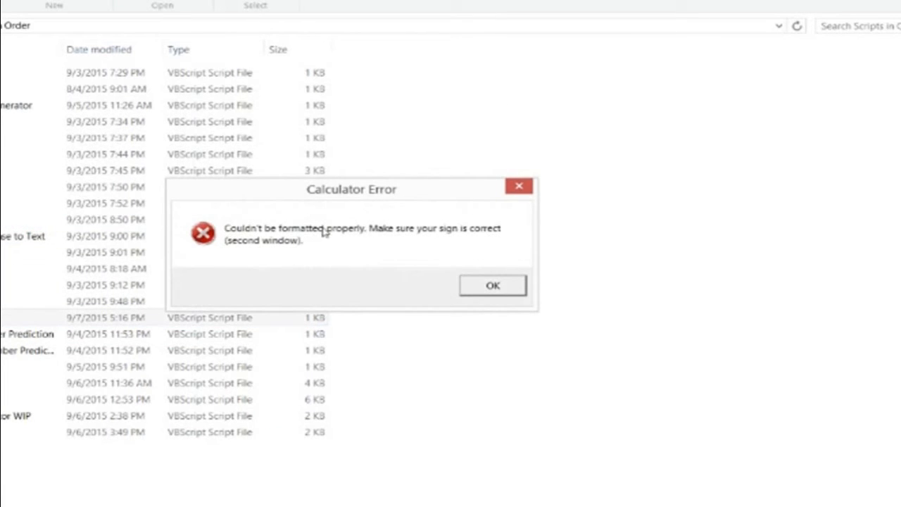
{"action": "left_click", "coordinate": [493, 284]}
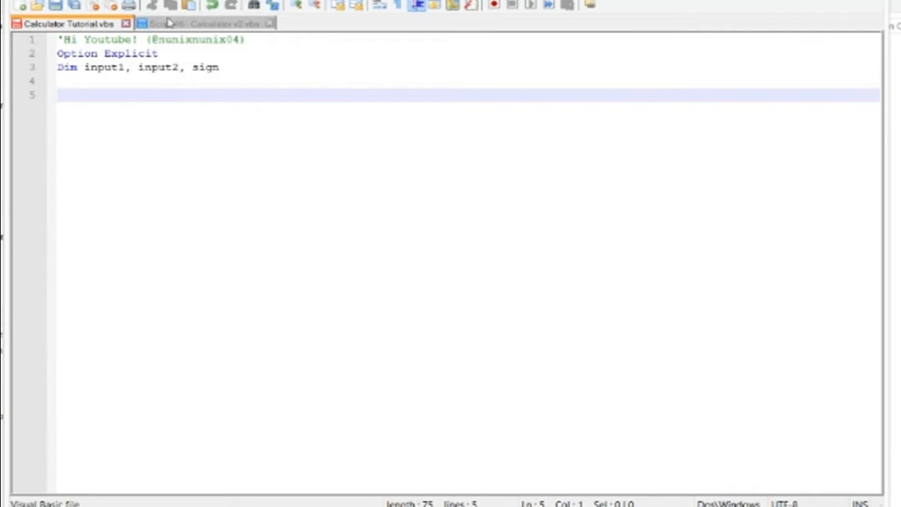
Start line 5 with input1 = inputbox, checking the v2 script for reference
{"action": "left_click", "coordinate": [204, 23]}
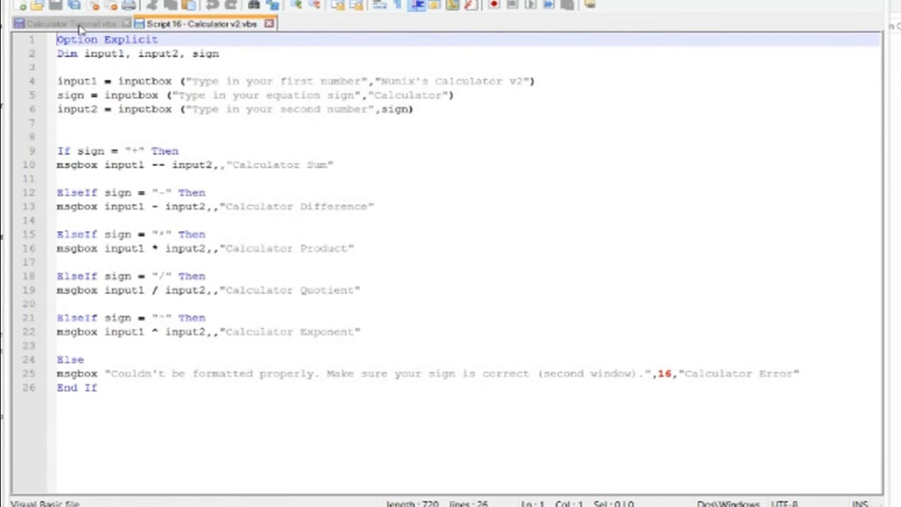
{"action": "left_click", "coordinate": [68, 22]}
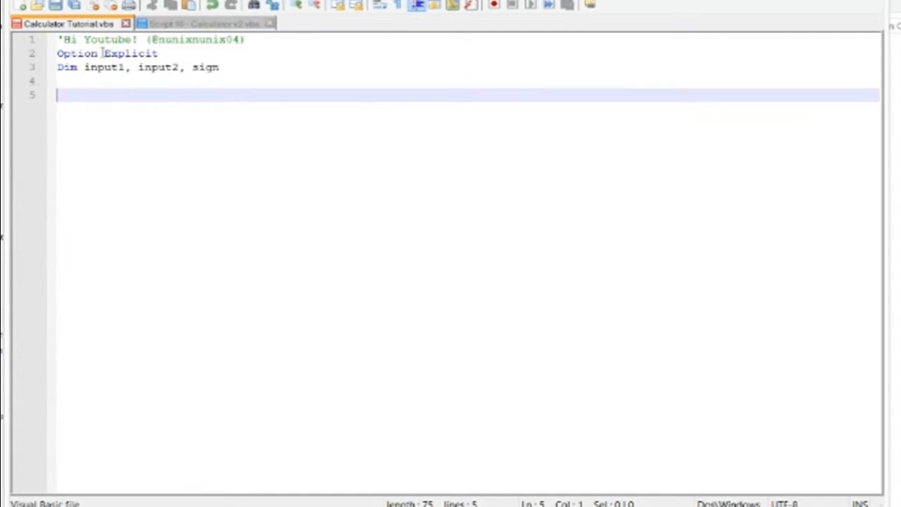
{"action": "type", "text": "in"}
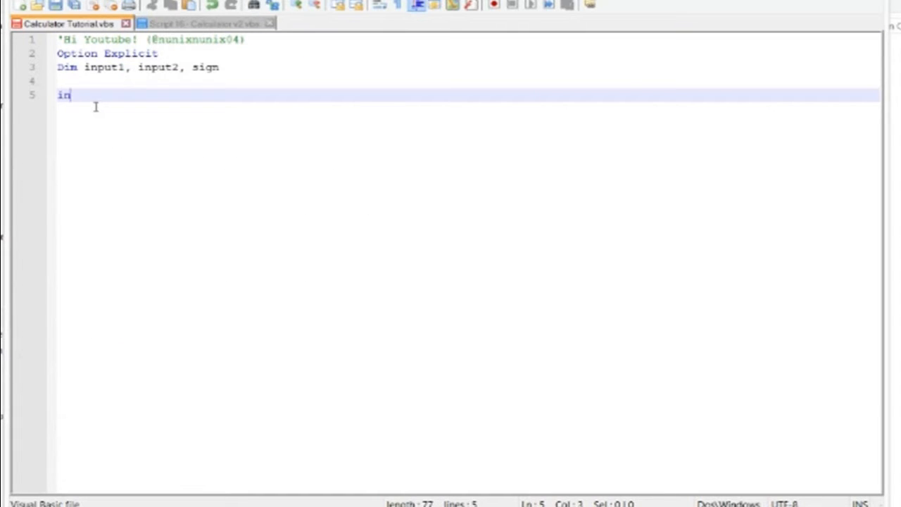
{"action": "type", "text": "put1"}
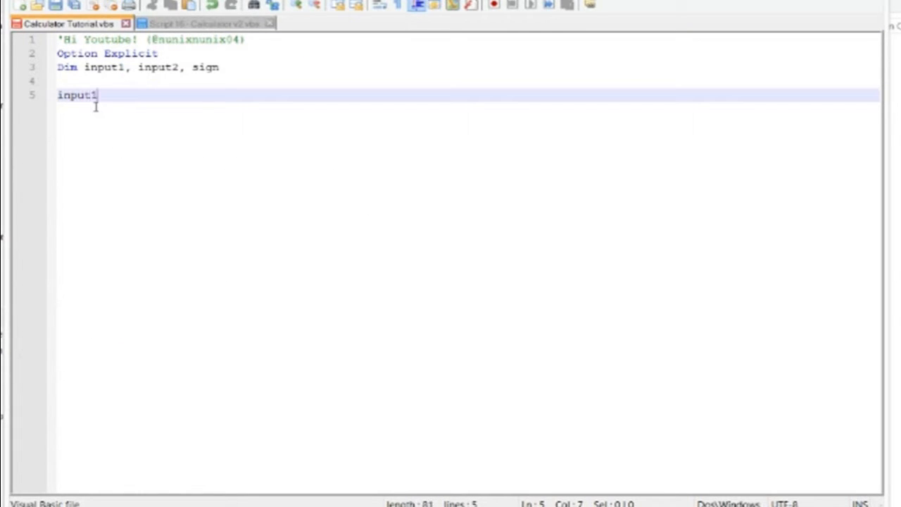
{"action": "type", "text": "="}
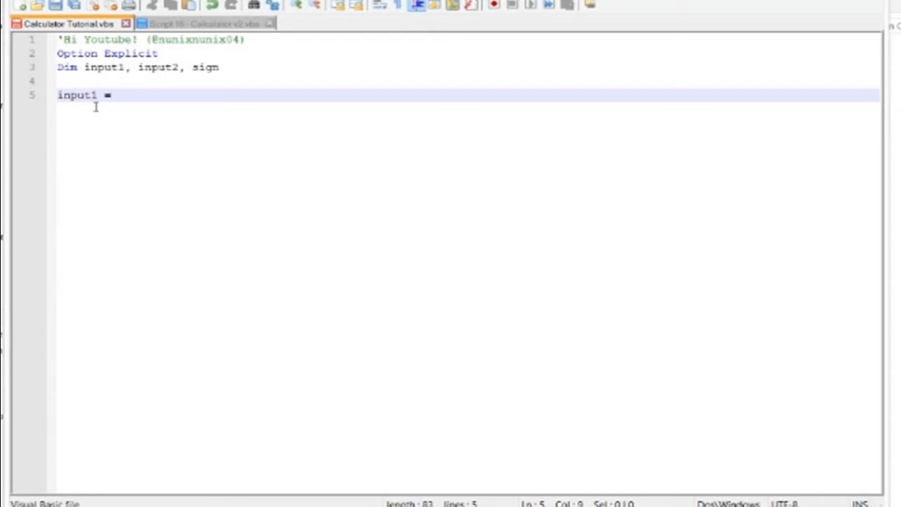
{"action": "type", "text": "in"}
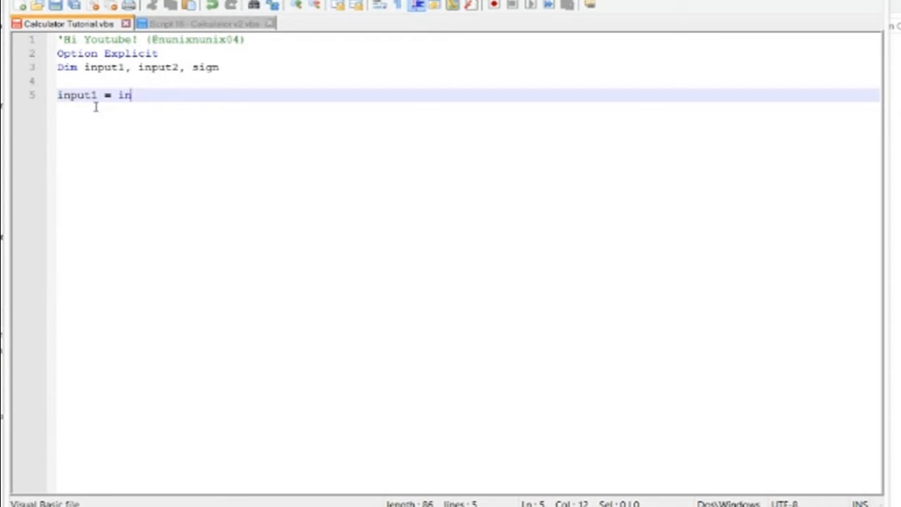
{"action": "type", "text": "putbox"}
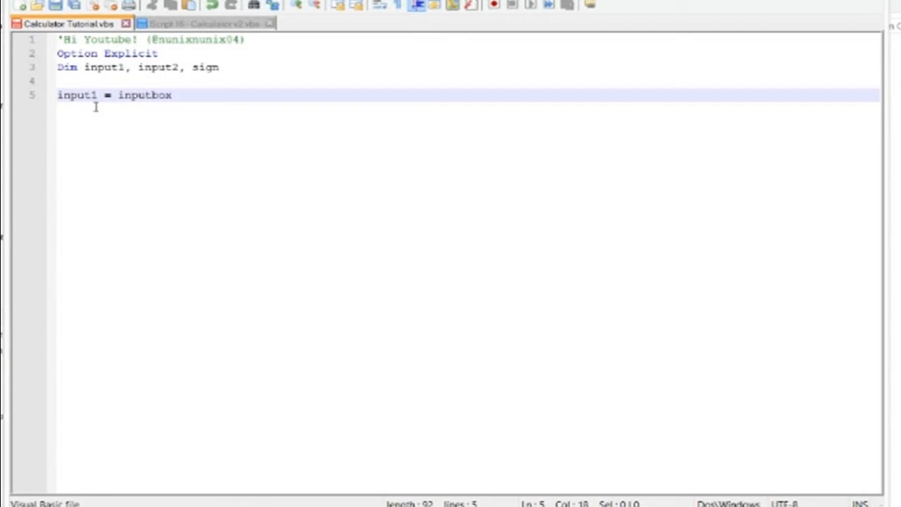
Continue line 5 with the prompt ("Type in your first number"
{"action": "left_click", "coordinate": [204, 23]}
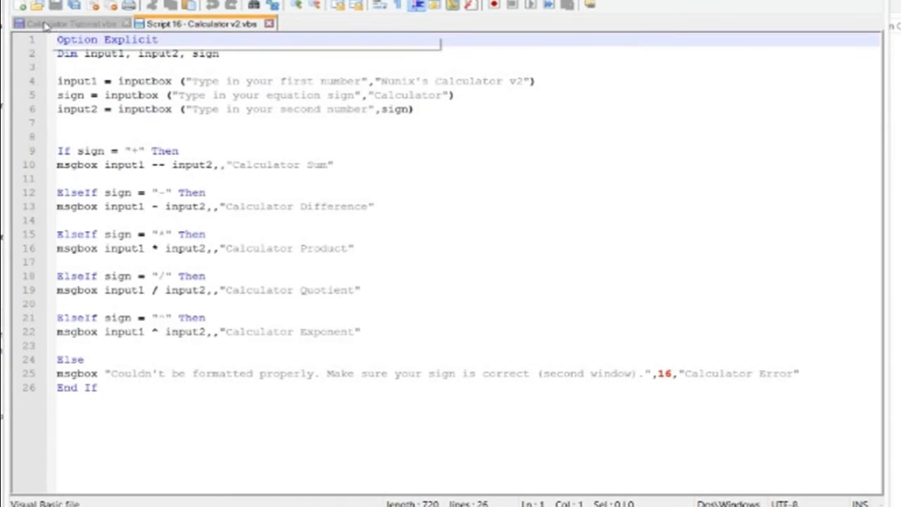
{"action": "left_click", "coordinate": [63, 23]}
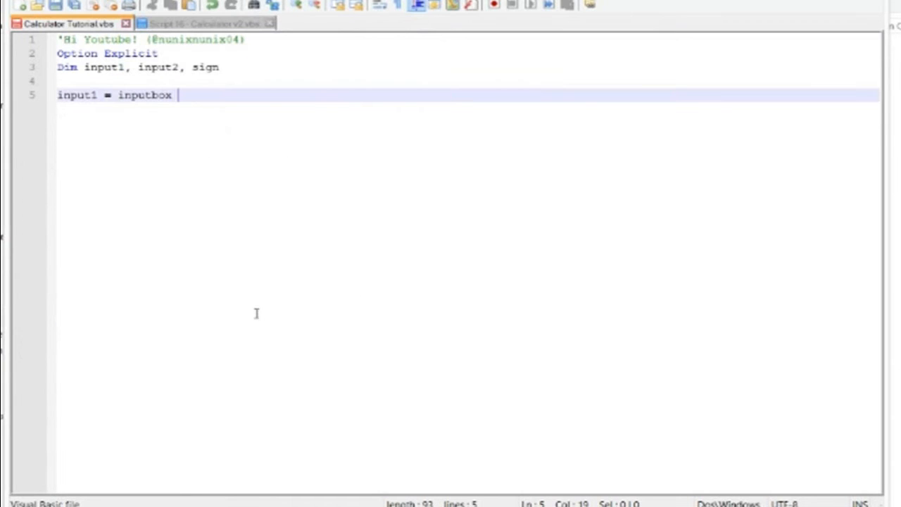
{"action": "type", "text": "(\""}
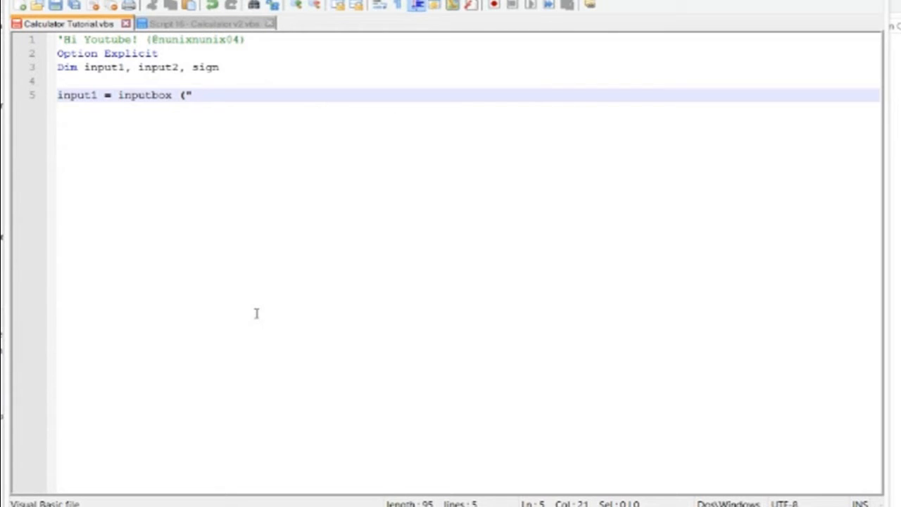
{"action": "type", "text": "Type in y"}
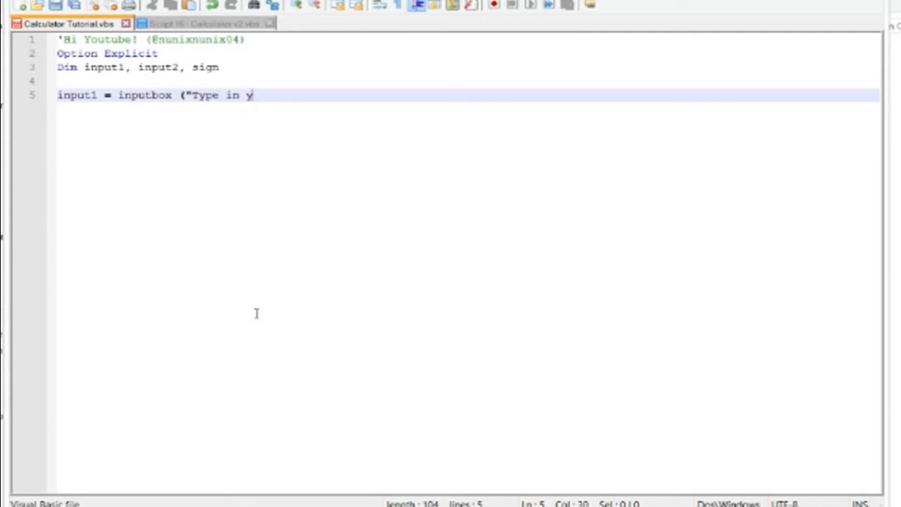
{"action": "type", "text": "our first number"}
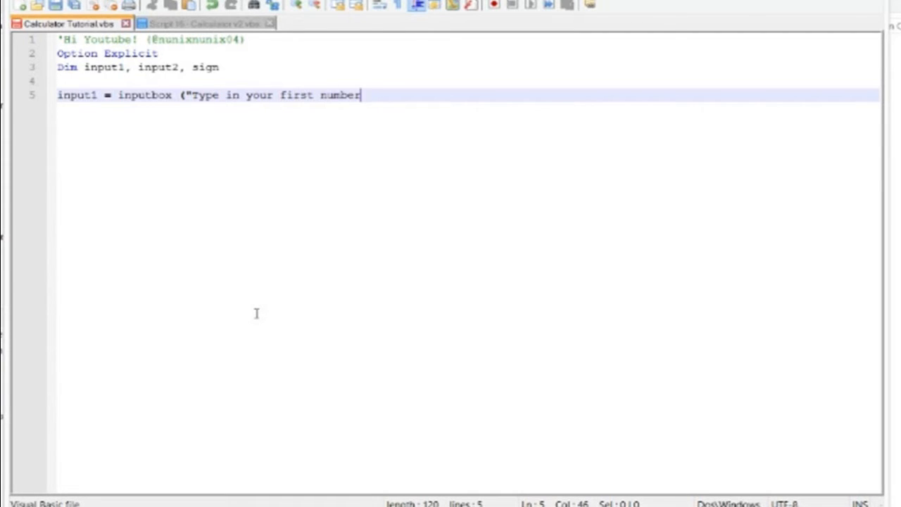
{"action": "left_click", "coordinate": [204, 22]}
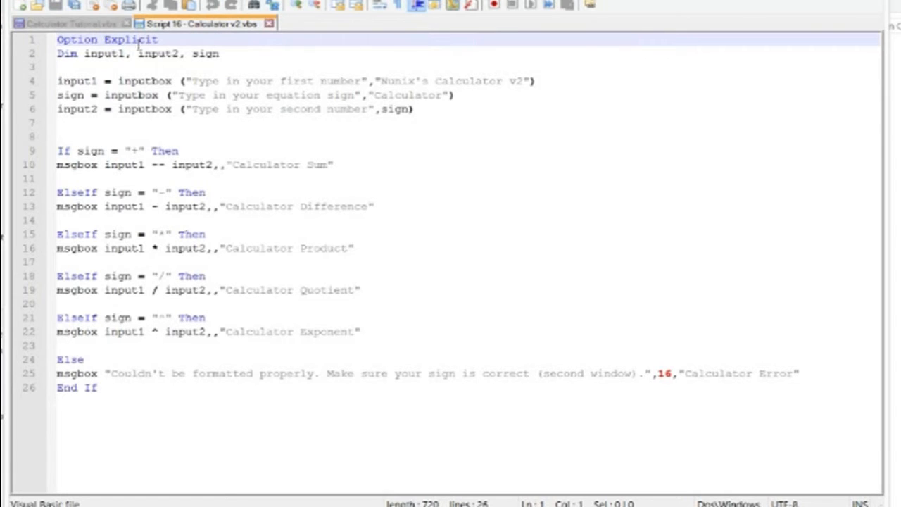
{"action": "left_click", "coordinate": [67, 23]}
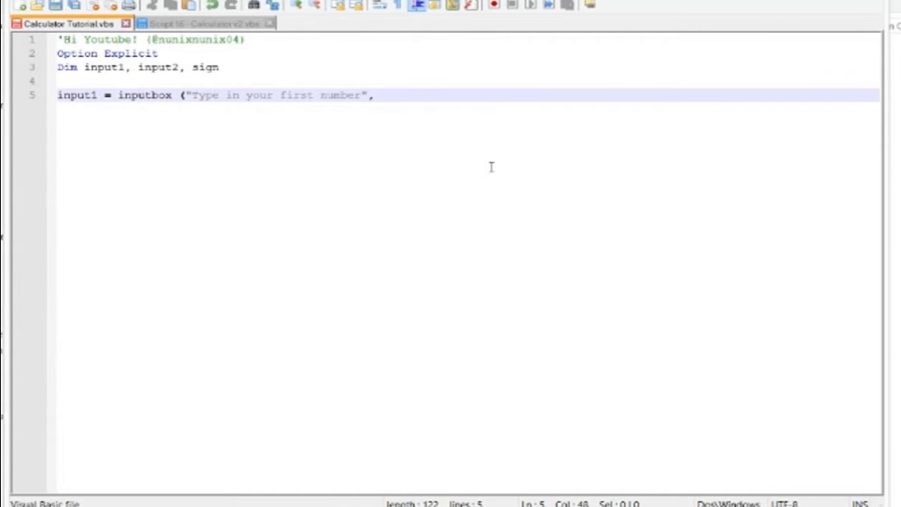
Finish the input1 and input2 lines titled "Calculator" and add sign = inputbox ("Type in the symbol for your equation","Calculator")
{"action": "type", "text": "\"Calculator\")"}
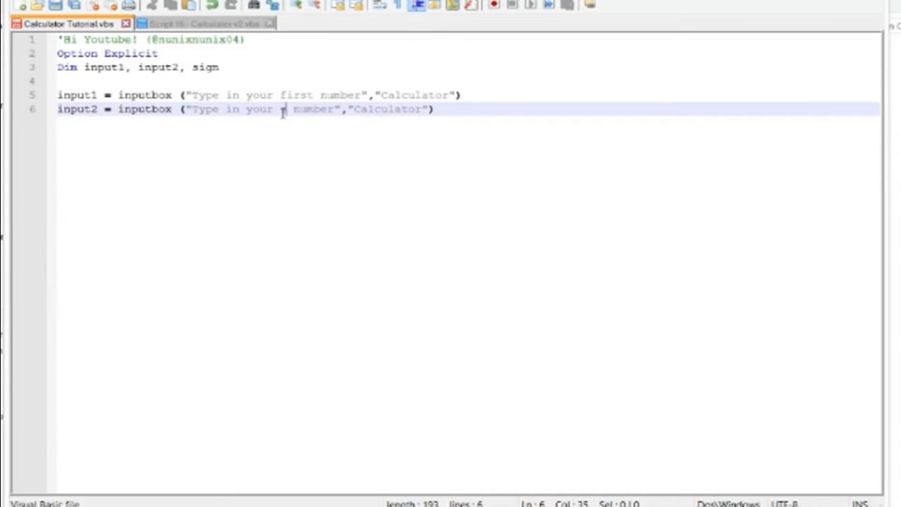
{"action": "type", "text": "second"}
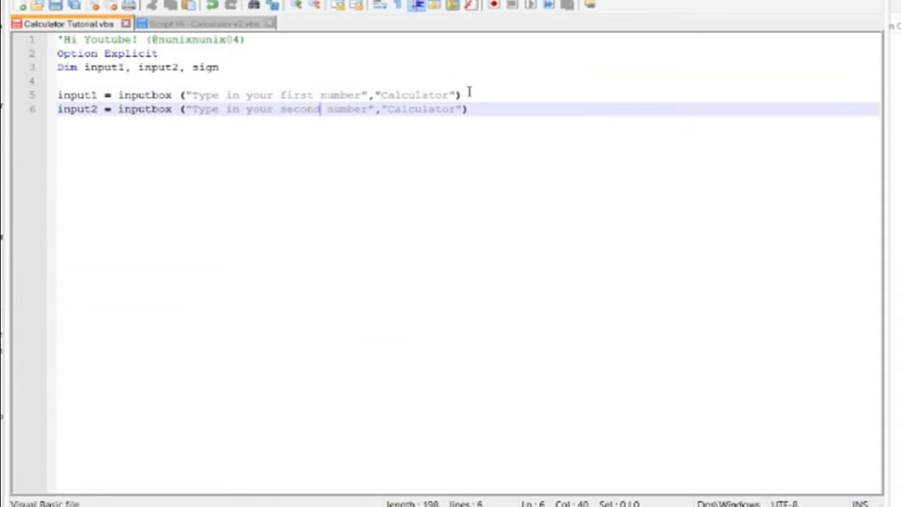
{"action": "left_click", "coordinate": [464, 95]}
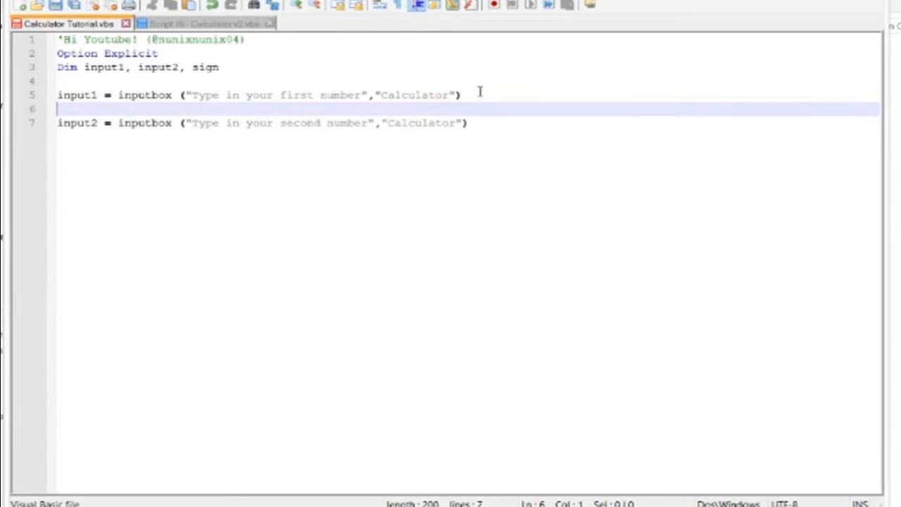
{"action": "type", "text": "sign ="}
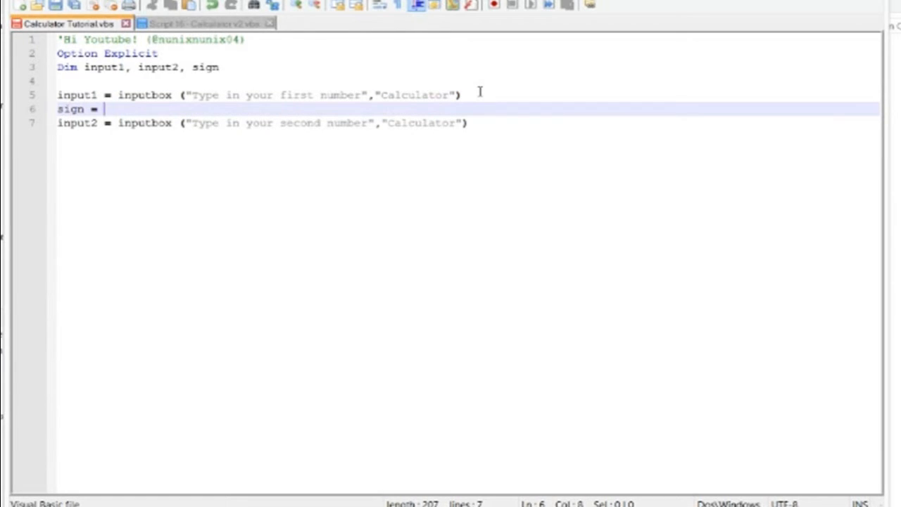
{"action": "type", "text": "inputbox (\"Type in the symbol for your equation\",\"Calculator\")"}
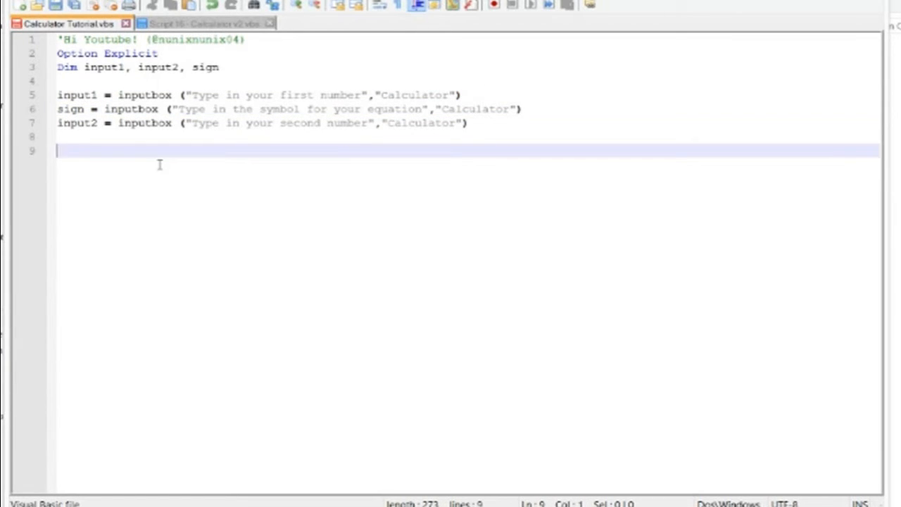
{"action": "mouse_move", "coordinate": [44, 118]}
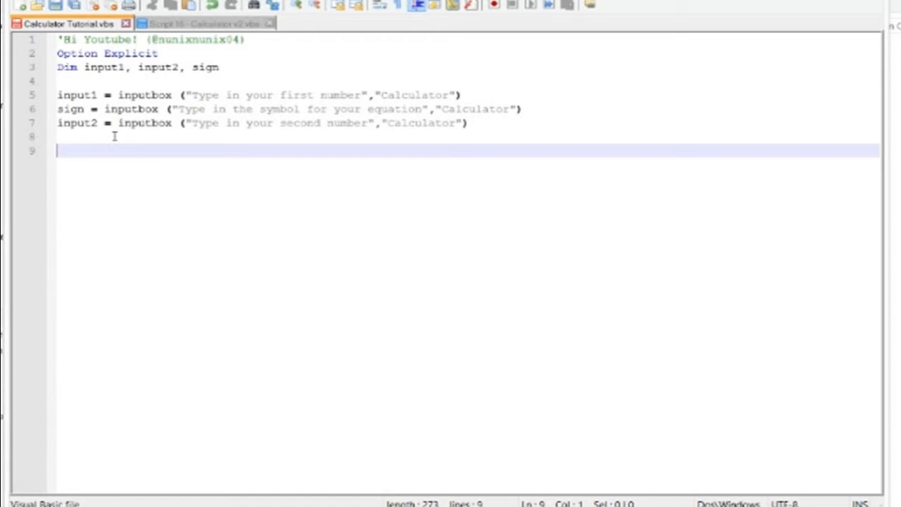
{"action": "mouse_move", "coordinate": [166, 35]}
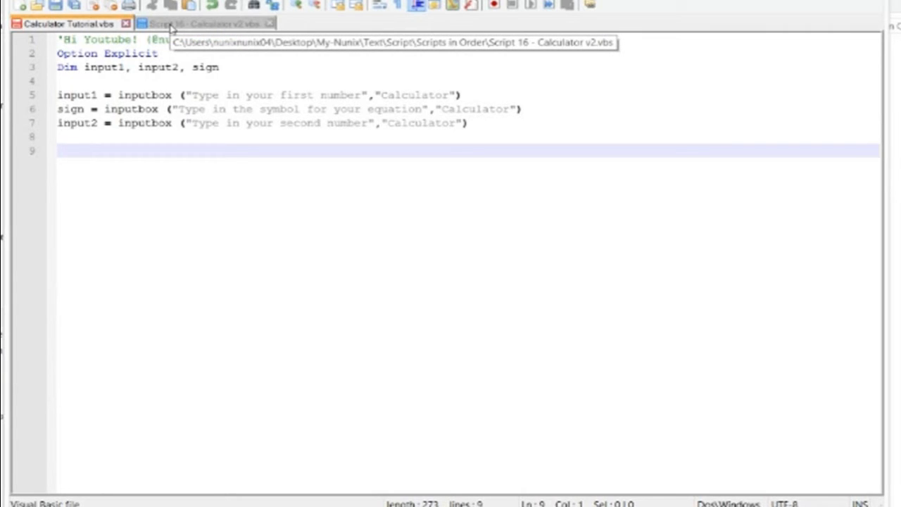
Write If on line 9 below the input box lines
{"action": "type", "text": "If"}
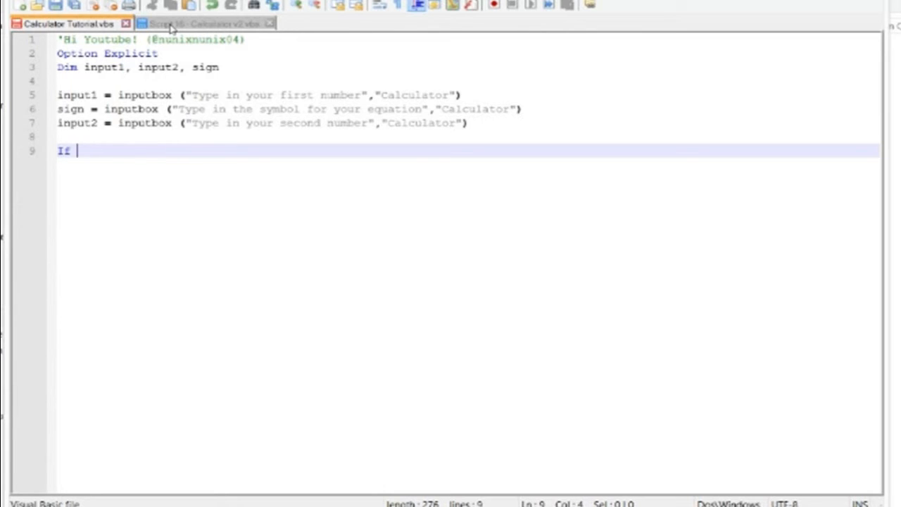
Write If sign = "+" Then with msgbox input1 -- input2 beneath it, leaving a blank line after
{"action": "type", "text": "sign ="}
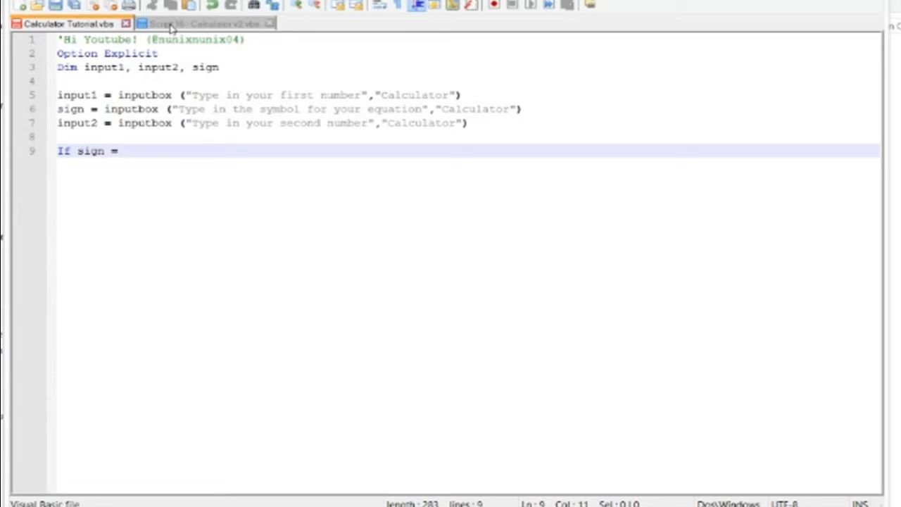
{"action": "type", "text": "+"}
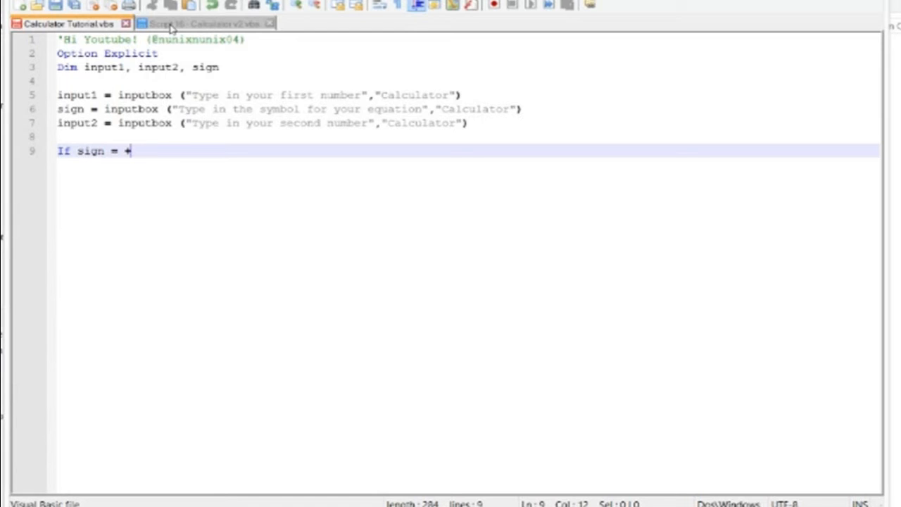
{"action": "type", "text": "\"+\""}
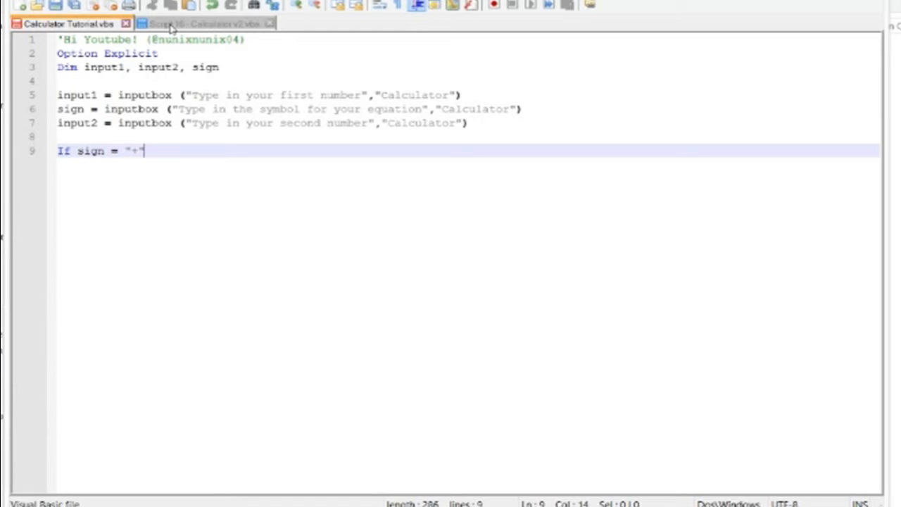
{"action": "type", "text": "Then"}
{"action": "type", "text": "msgbox"}
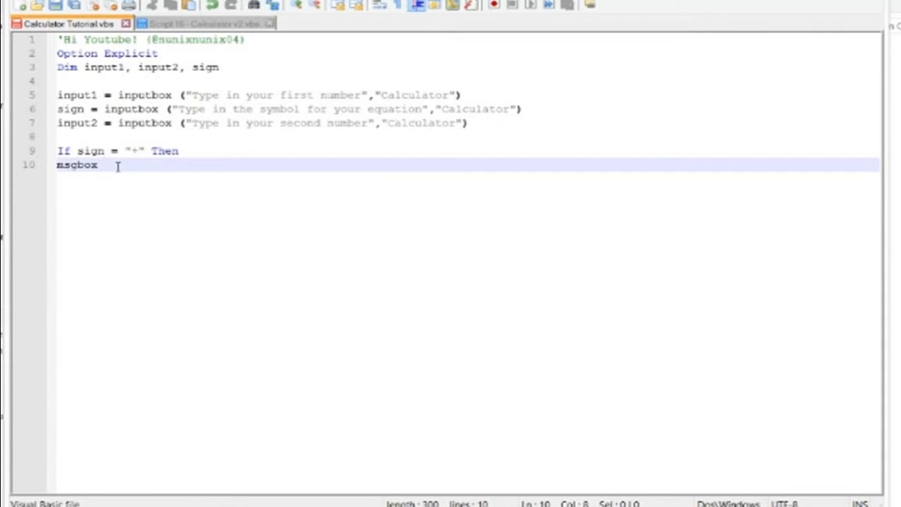
{"action": "type", "text": "input1"}
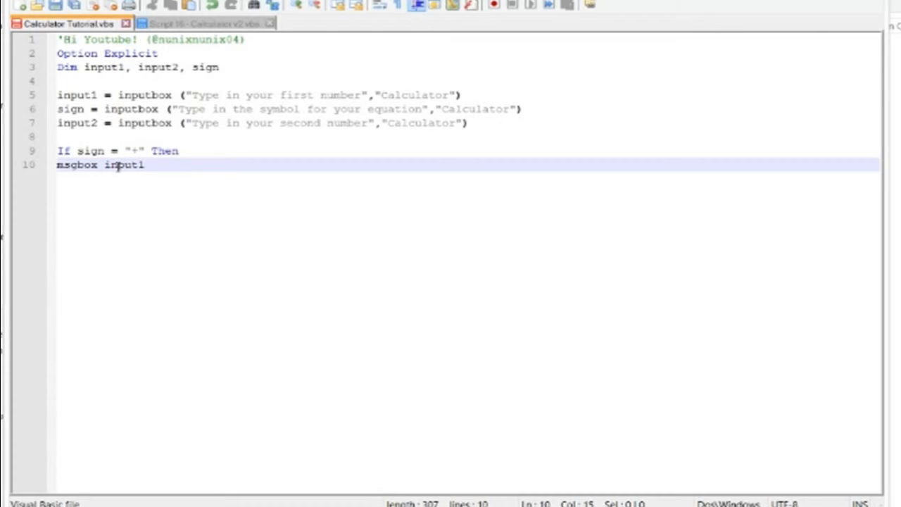
{"action": "type", "text": "--"}
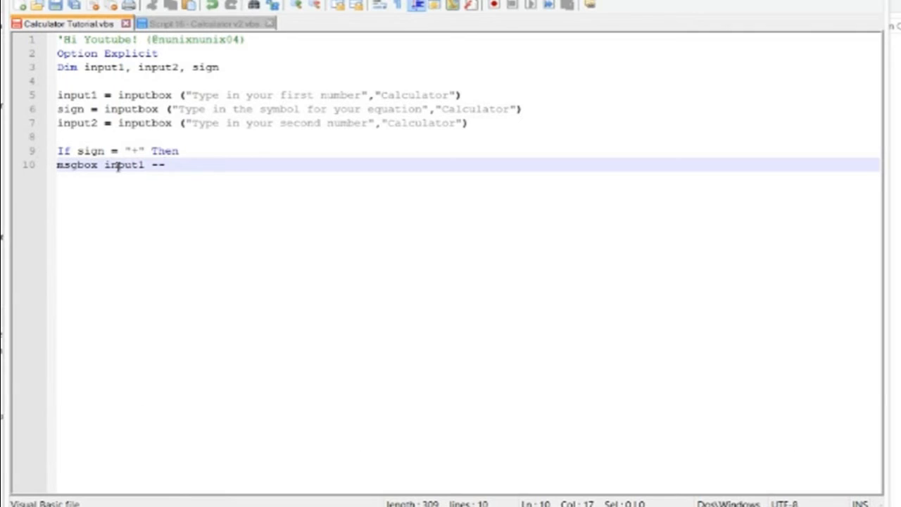
{"action": "type", "text": "input2"}
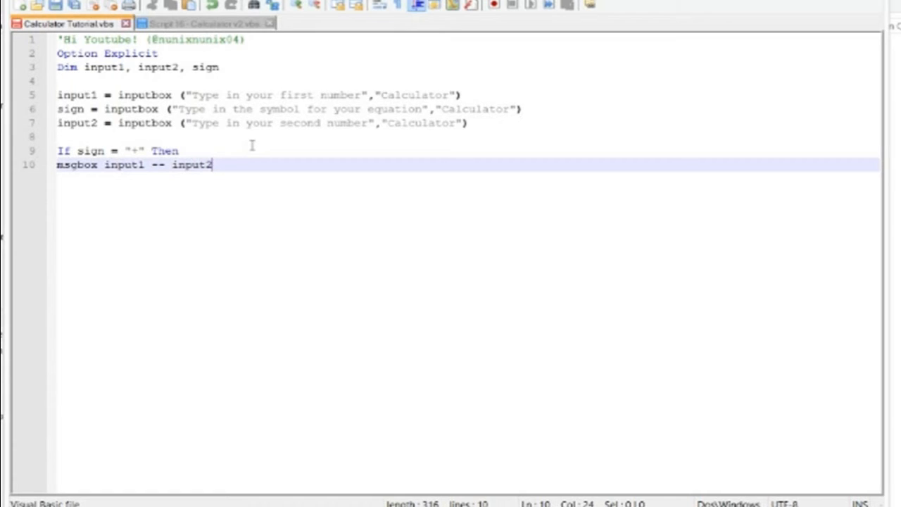
{"action": "key", "text": "Enter"}
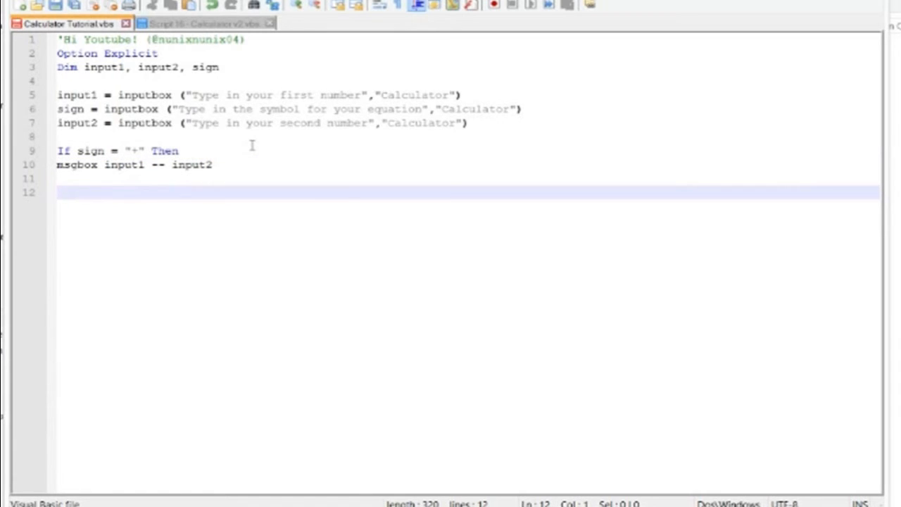
Write the ElseIf sign = "-" Then branch with msgbox input1 - input2
{"action": "type", "text": "ElseI"}
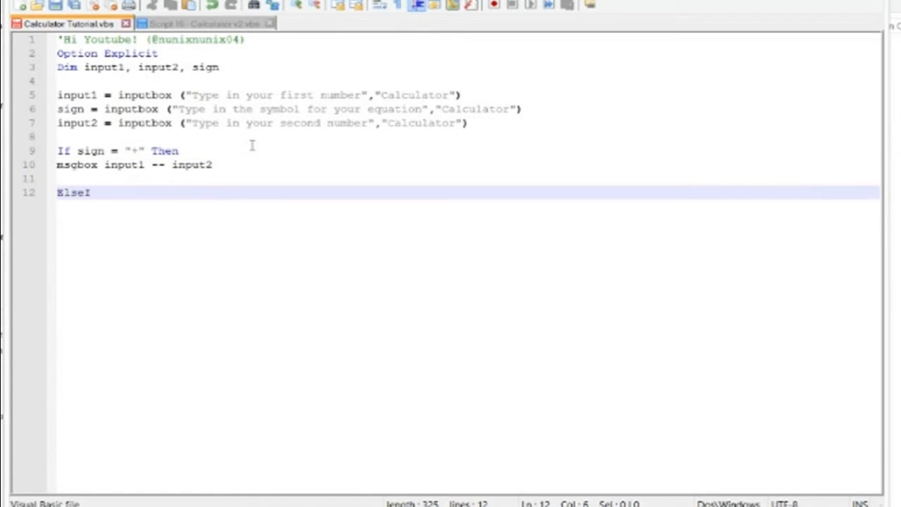
{"action": "type", "text": "f sign"}
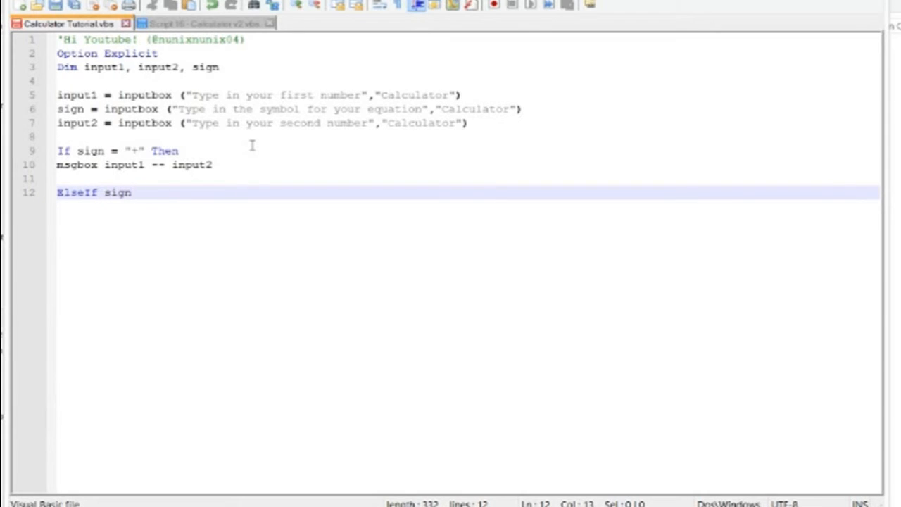
{"action": "type", "text": "= \"-\""}
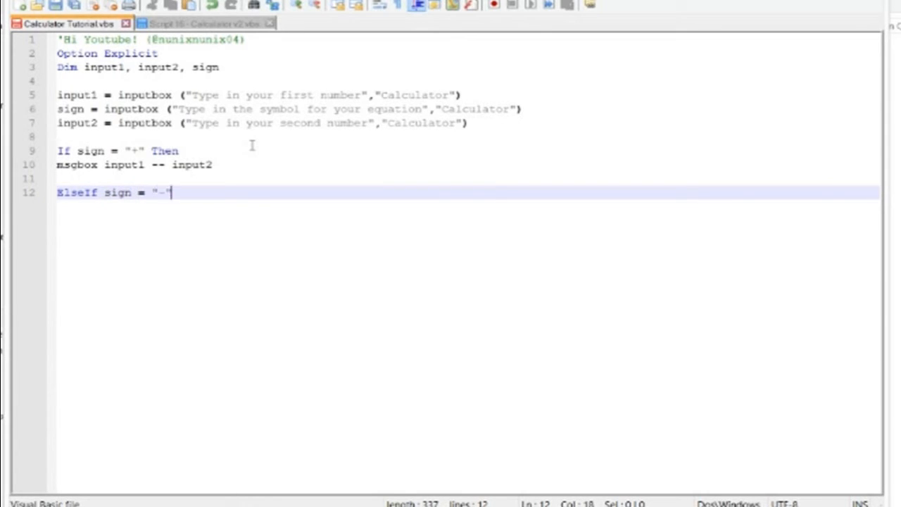
{"action": "type", "text": "Then"}
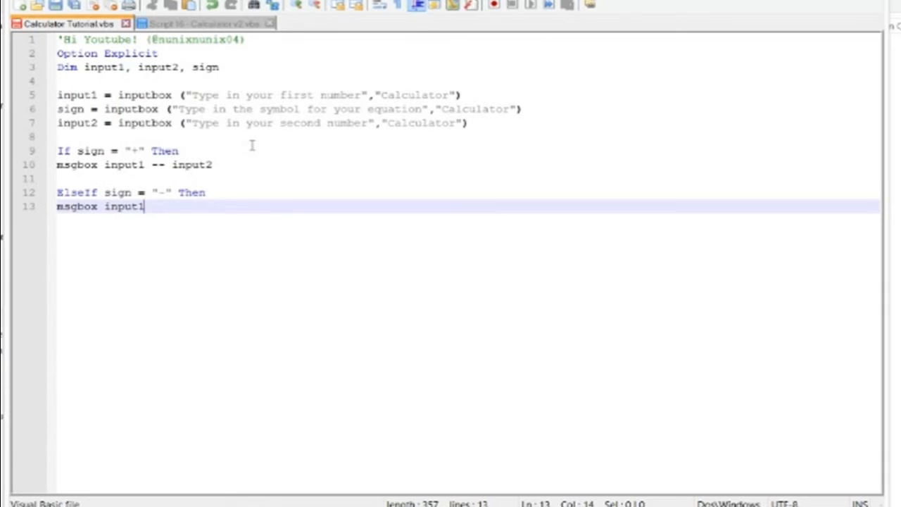
{"action": "type", "text": "\" \""}
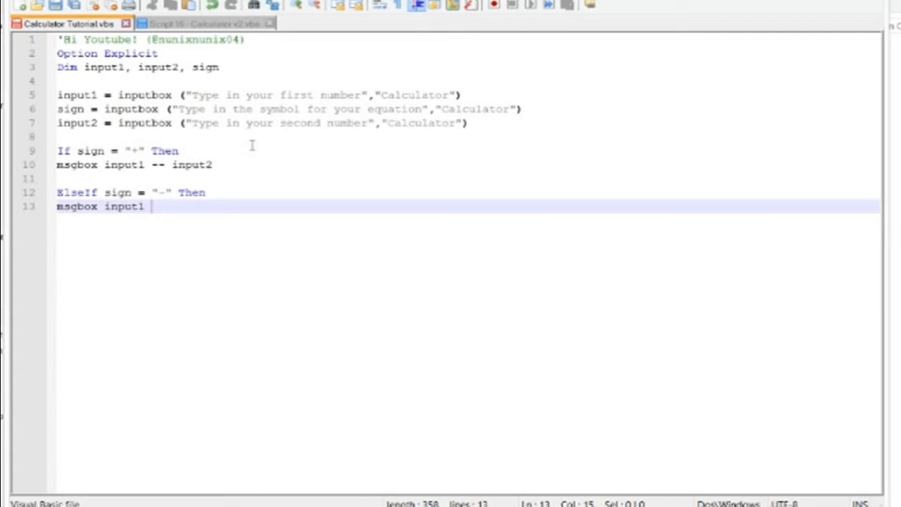
{"action": "type", "text": "-"}
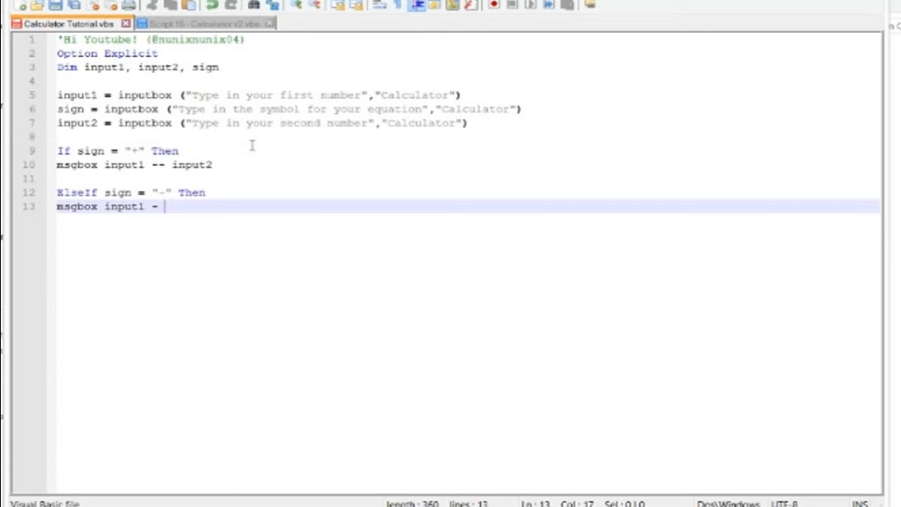
{"action": "type", "text": "input2"}
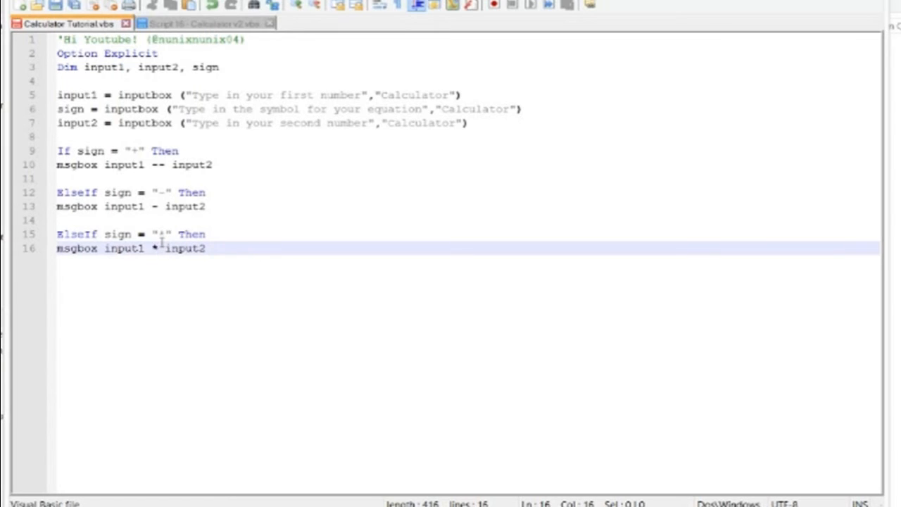
Duplicate the "*" multiplication branch below itself and go to its sign
{"action": "left_click_drag", "start_coordinate": [57, 234], "coordinate": [206, 247]}
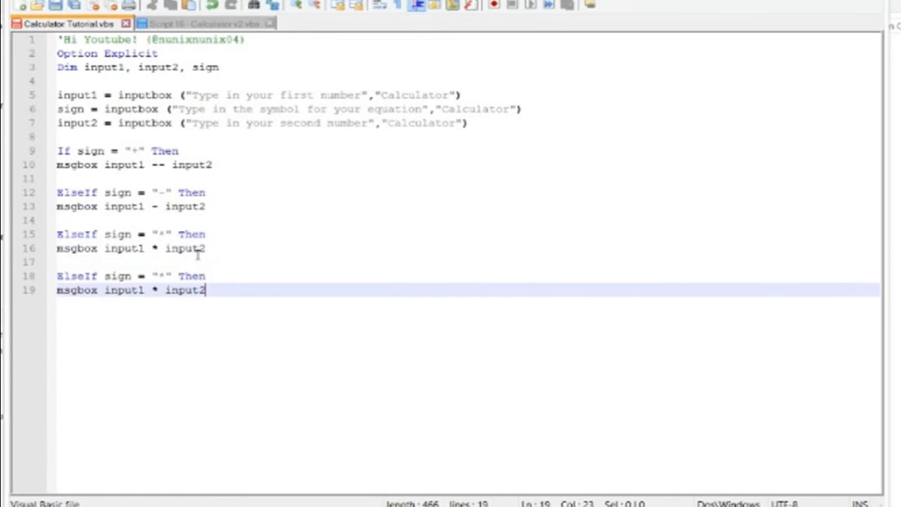
{"action": "left_click", "coordinate": [163, 275]}
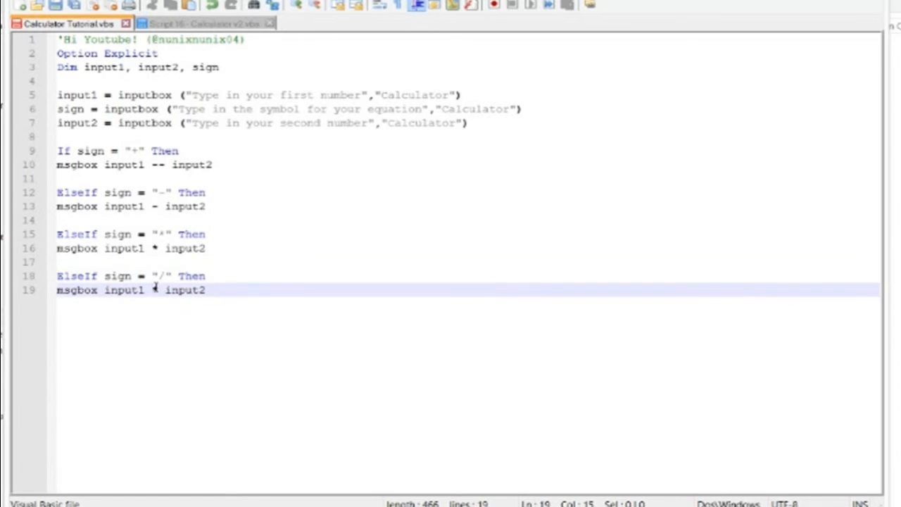
Replace * with / so the copied branch reads msgbox input1 / input2
{"action": "type", "text": "/"}
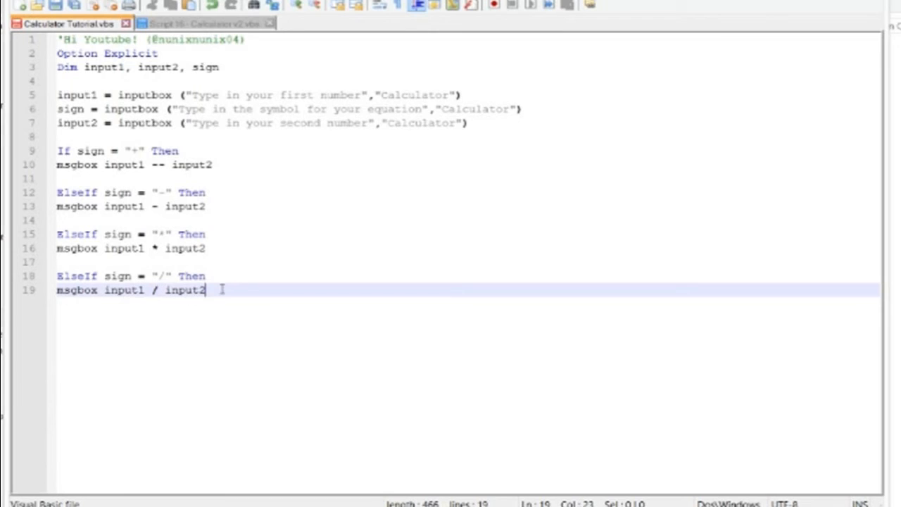
{"action": "mouse_move", "coordinate": [219, 276]}
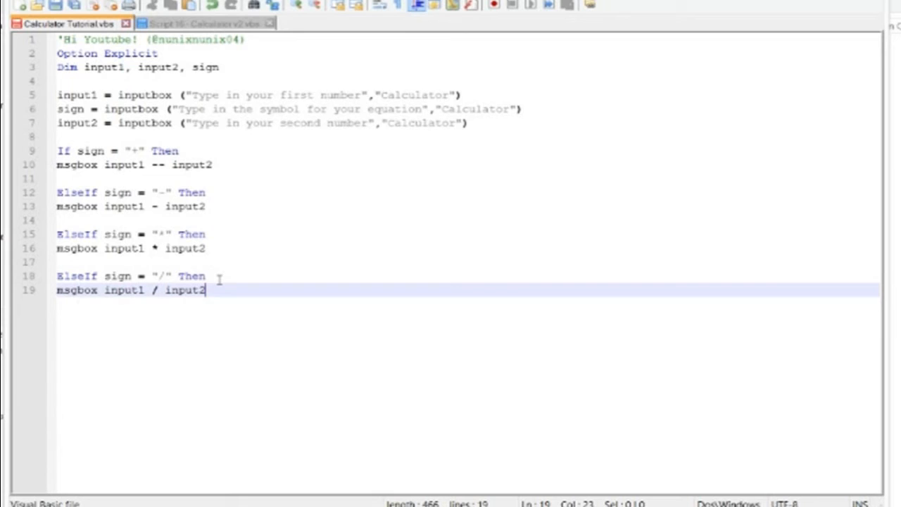
{"action": "mouse_move", "coordinate": [290, 353]}
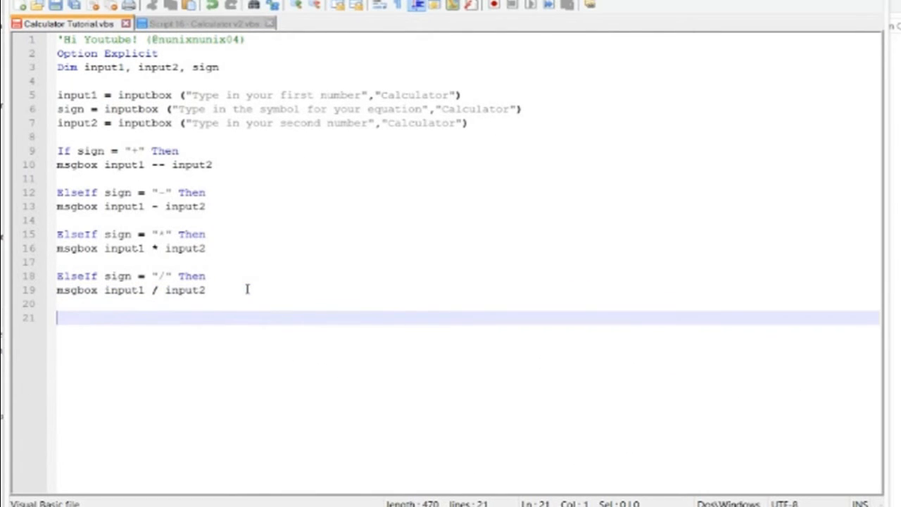
Add the ElseIf sign = "^" branch showing input1 ^ input2, then begin the Else case
{"action": "type", "text": "ElseIf sign = \"%\" Then"}
{"action": "type", "text": "msgbox input1 input2"}
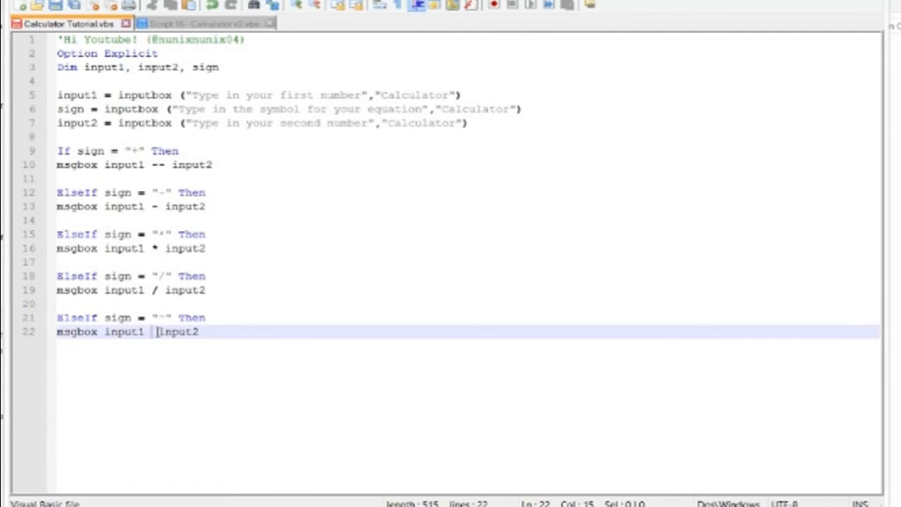
{"action": "type", "text": "^"}
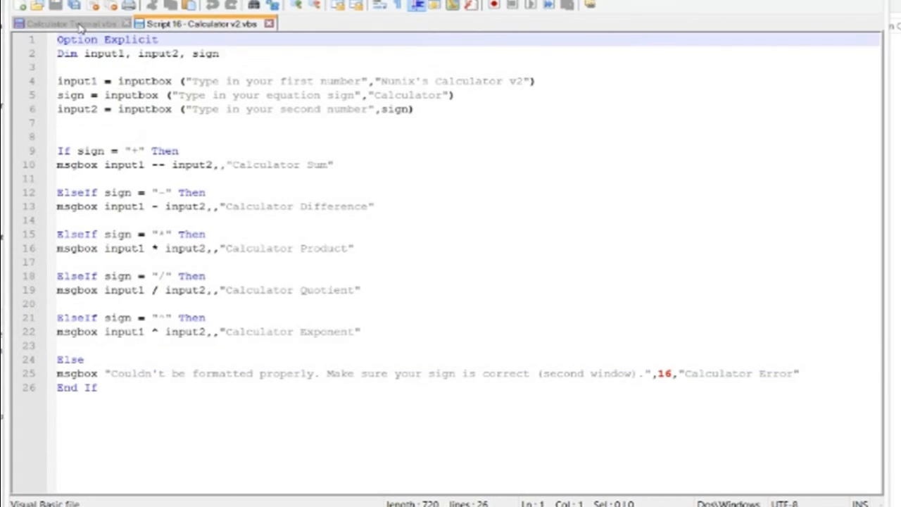
{"action": "left_click", "coordinate": [63, 23]}
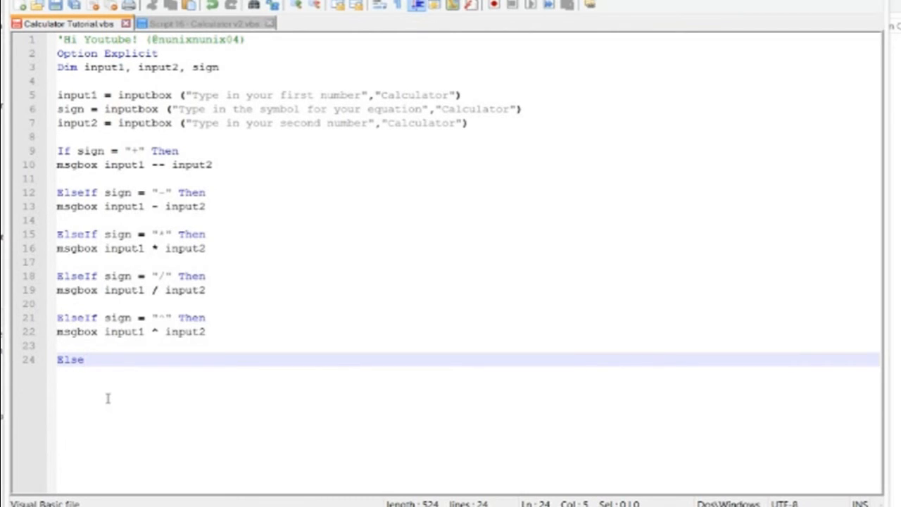
Write the Else msgbox listing the valid symbols + - * / ^ and close the chain with End If
{"action": "key", "text": "enter"}
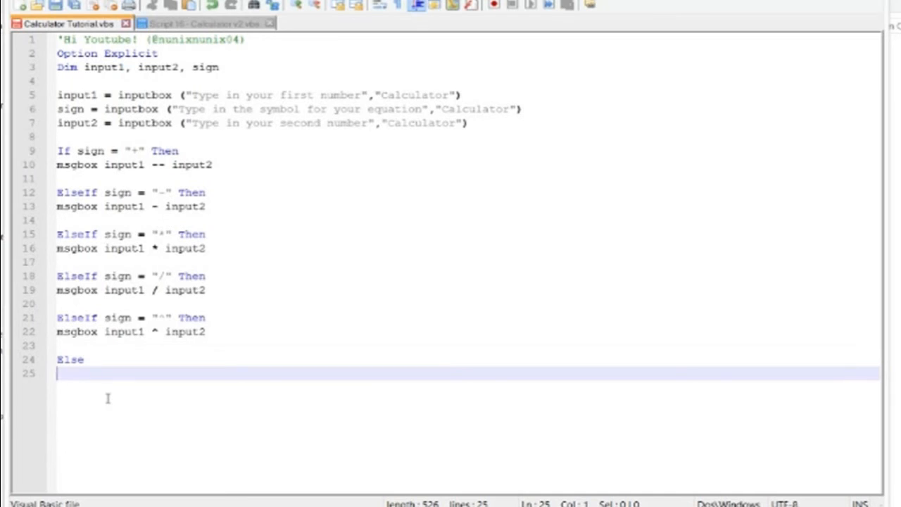
{"action": "type", "text": "msgb"}
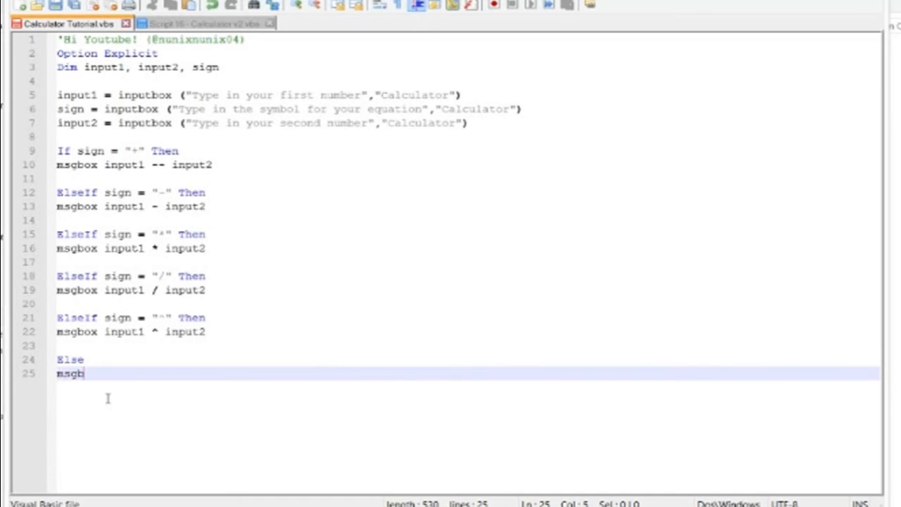
{"action": "type", "text": "\"Make sure what you typed in the equation box is correct. You can use the symbols: + - * / ^\""}
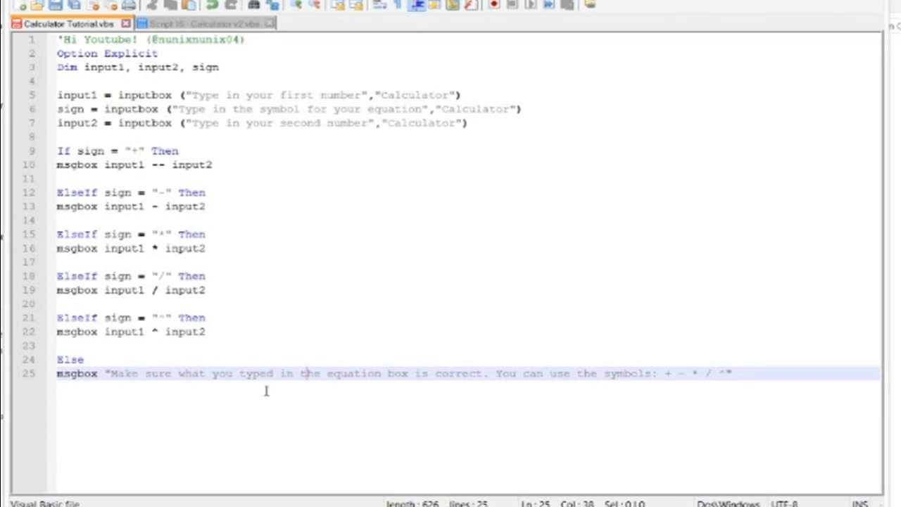
{"action": "mouse_move", "coordinate": [491, 390]}
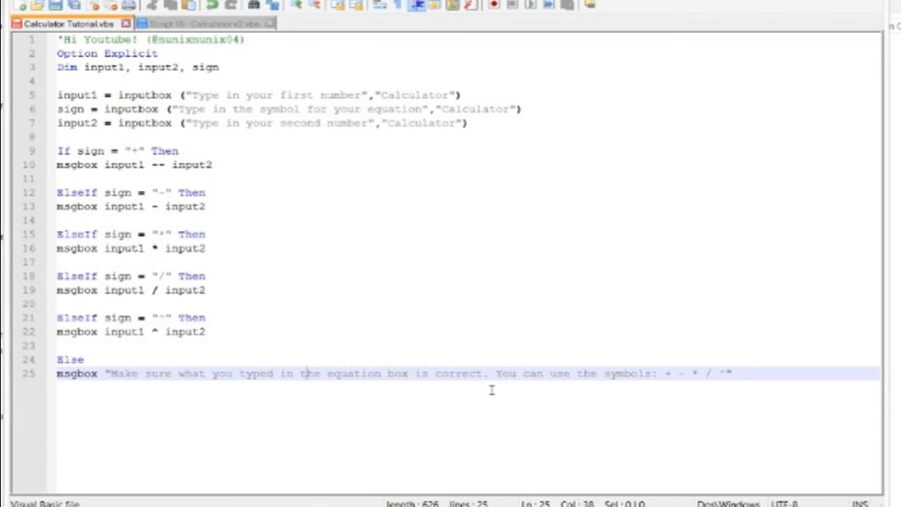
{"action": "mouse_move", "coordinate": [696, 379]}
{"action": "type", "text": "End"}
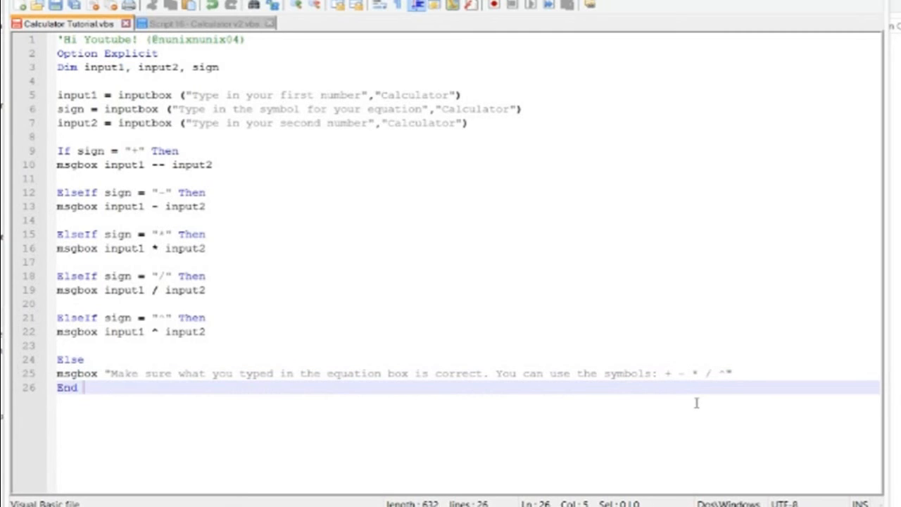
{"action": "type", "text": "If"}
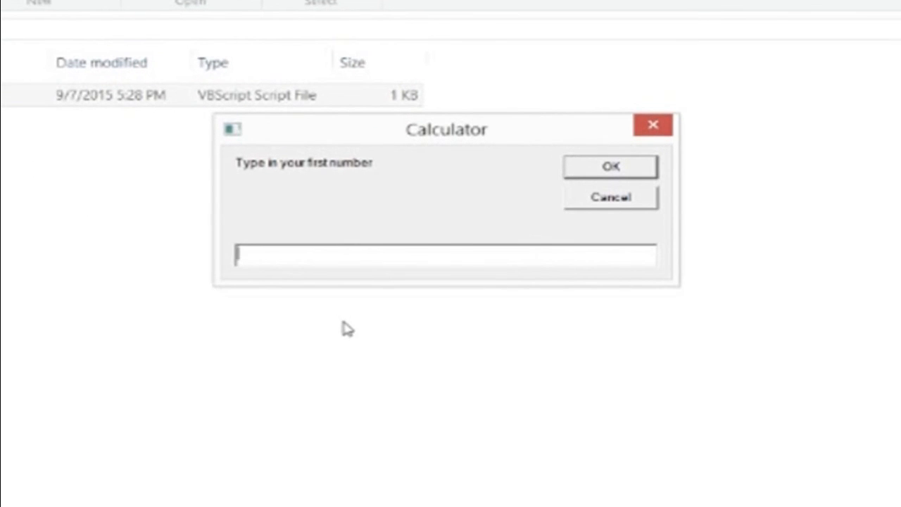
{"action": "mouse_move", "coordinate": [424, 256]}
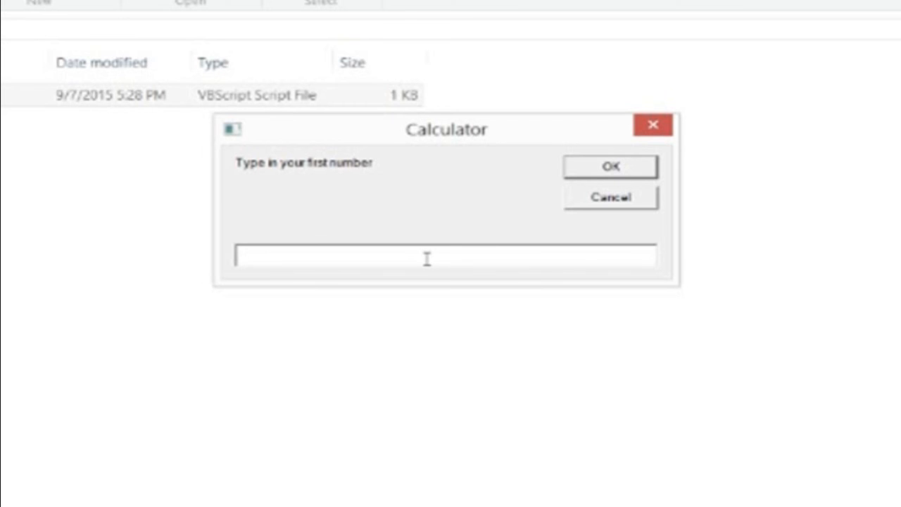
Run the calculator on 13.7 / 8.12 and get 1.6871921182266
{"action": "type", "text": "13.7"}
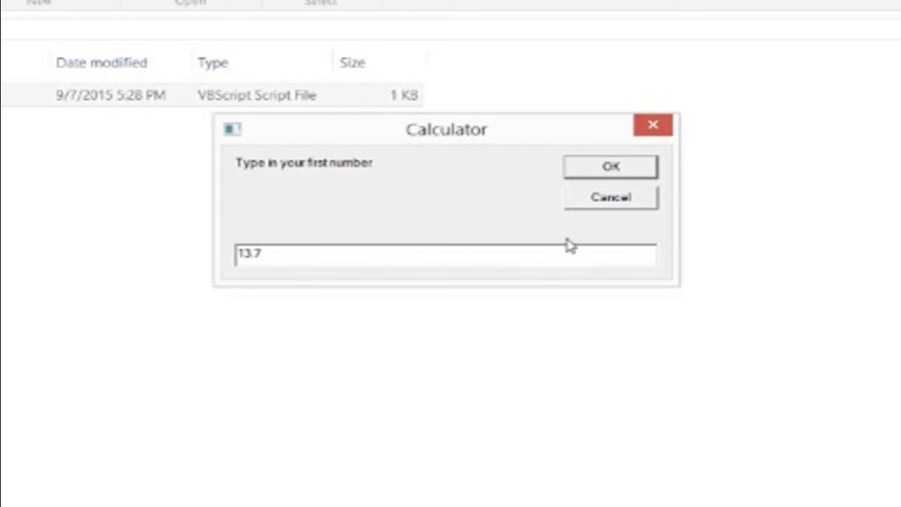
{"action": "left_click", "coordinate": [609, 166]}
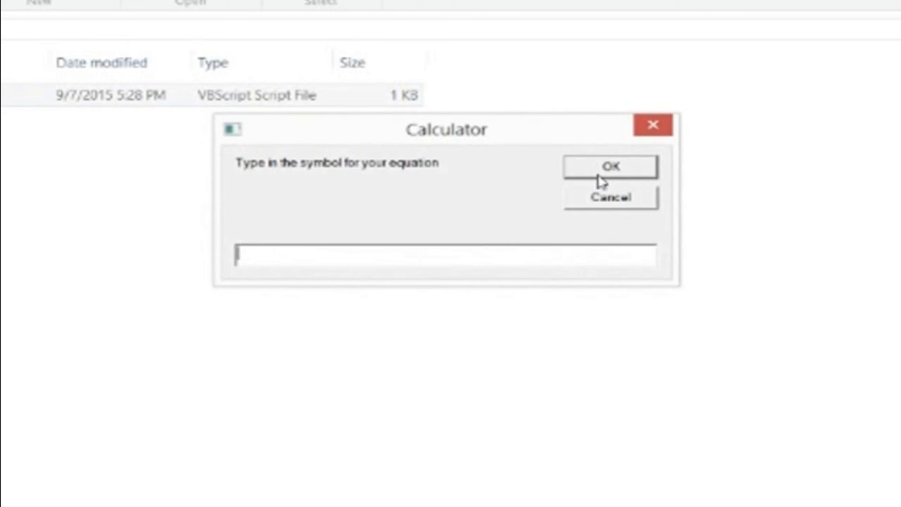
{"action": "type", "text": "/"}
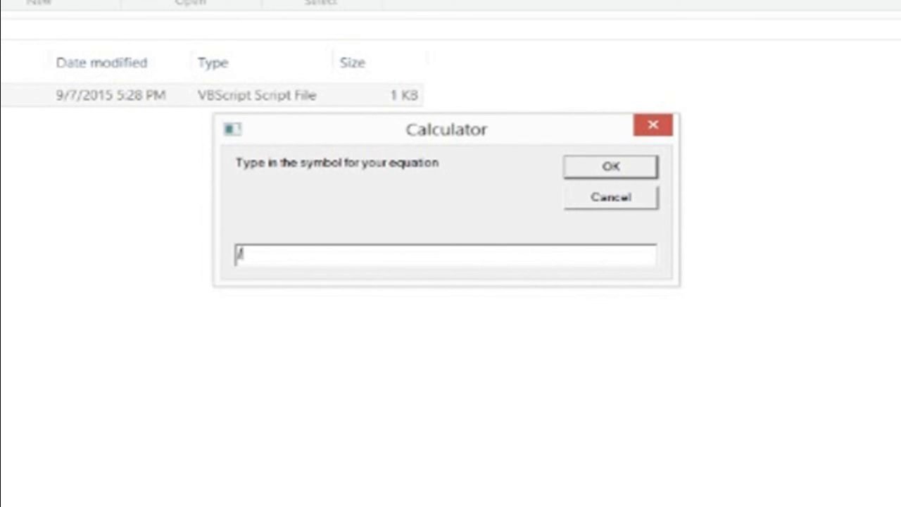
{"action": "left_click", "coordinate": [610, 167]}
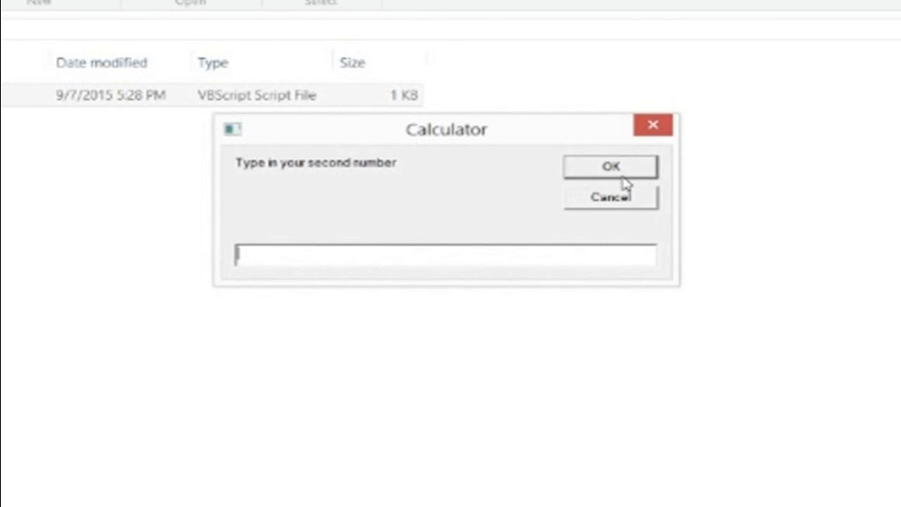
{"action": "type", "text": "8.12"}
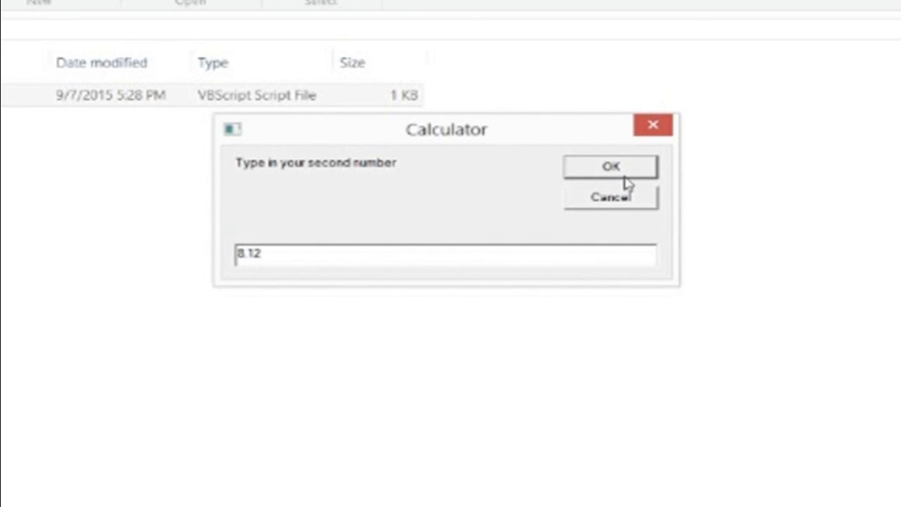
{"action": "left_click", "coordinate": [611, 166]}
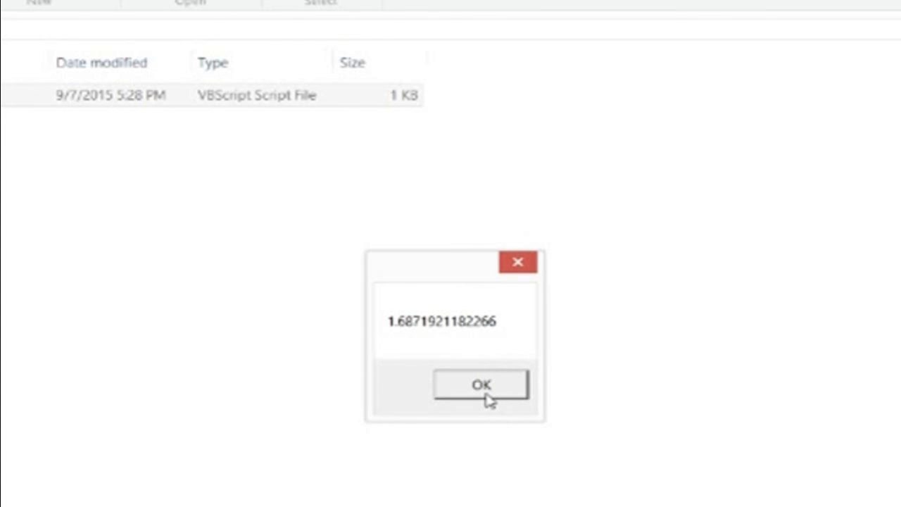
Dismiss the division result and compute 7 ^ 3 to get 343
{"action": "left_click", "coordinate": [482, 386]}
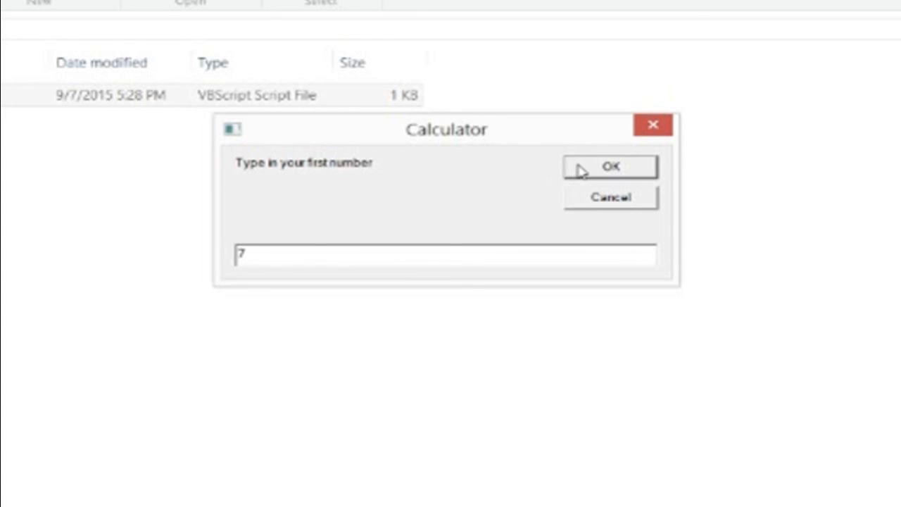
{"action": "left_click", "coordinate": [609, 167]}
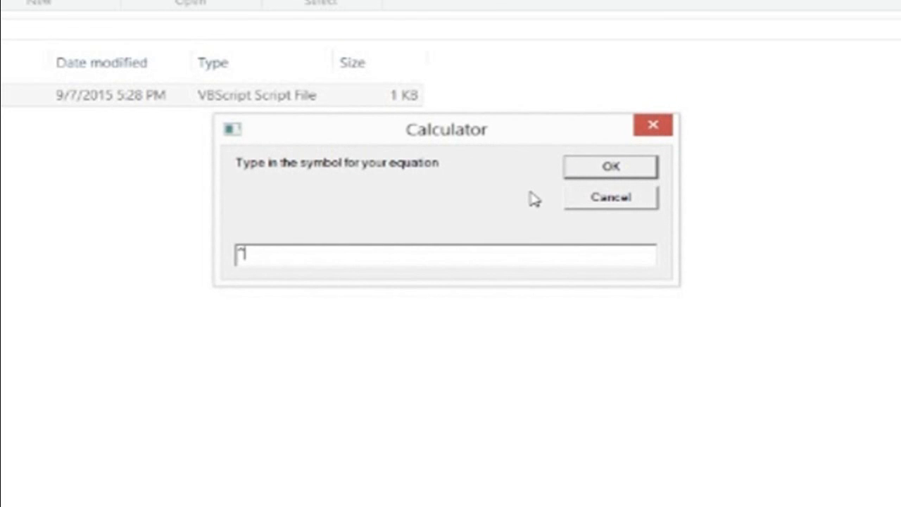
{"action": "left_click", "coordinate": [609, 166]}
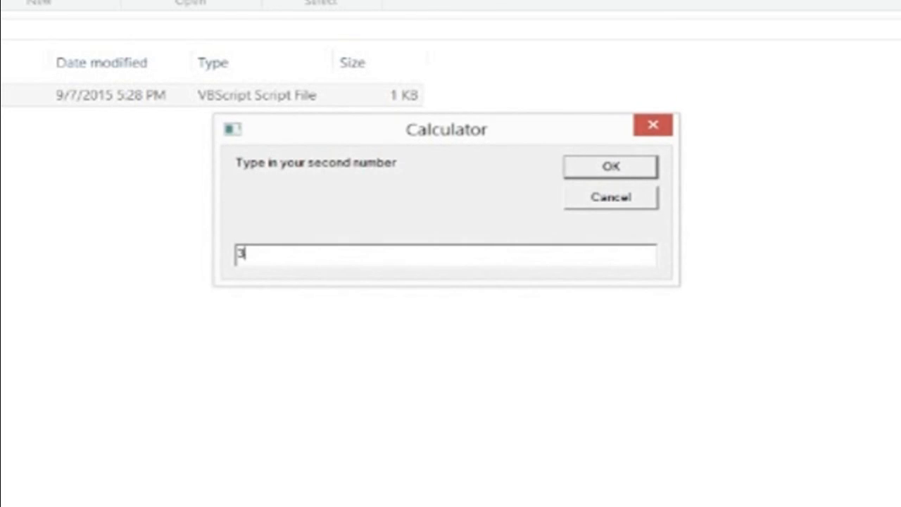
{"action": "left_click", "coordinate": [610, 166]}
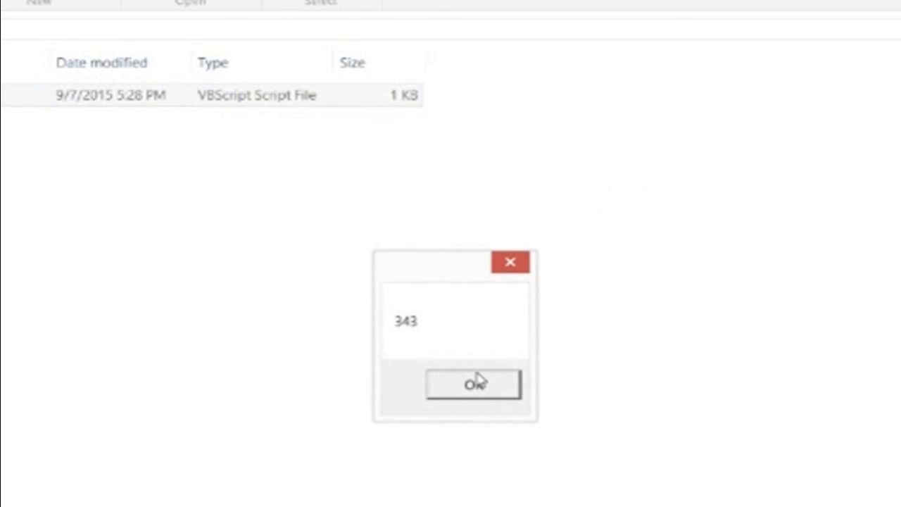
{"action": "left_click", "coordinate": [473, 383]}
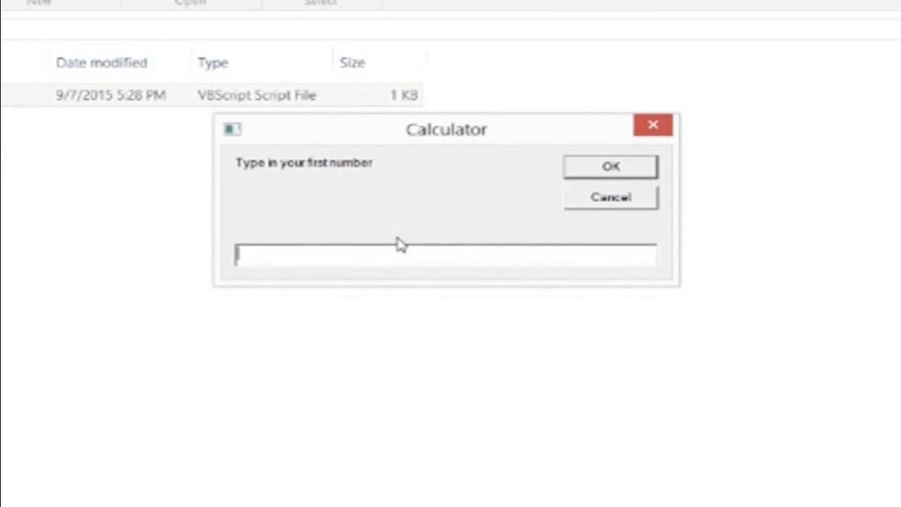
Start another calculation whose second number is 567657
{"action": "left_click", "coordinate": [610, 166]}
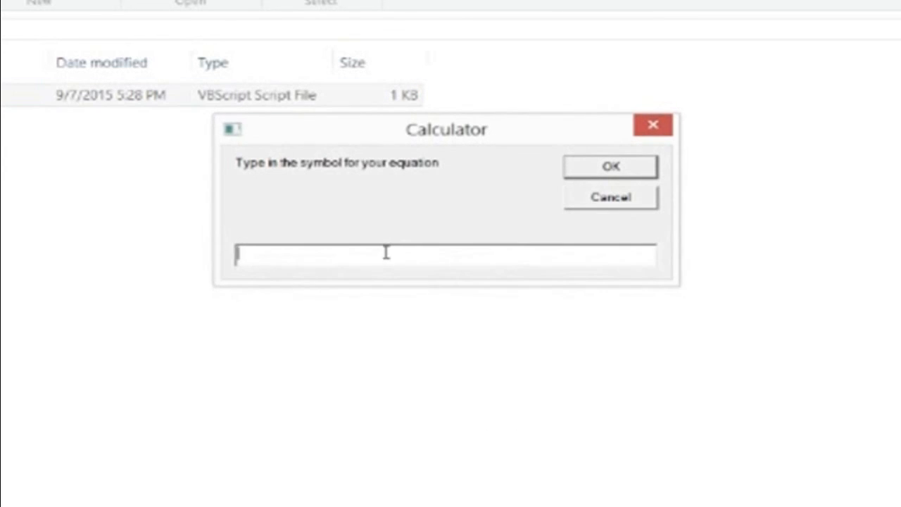
{"action": "type", "text": "1"}
{"action": "type", "text": "567657"}
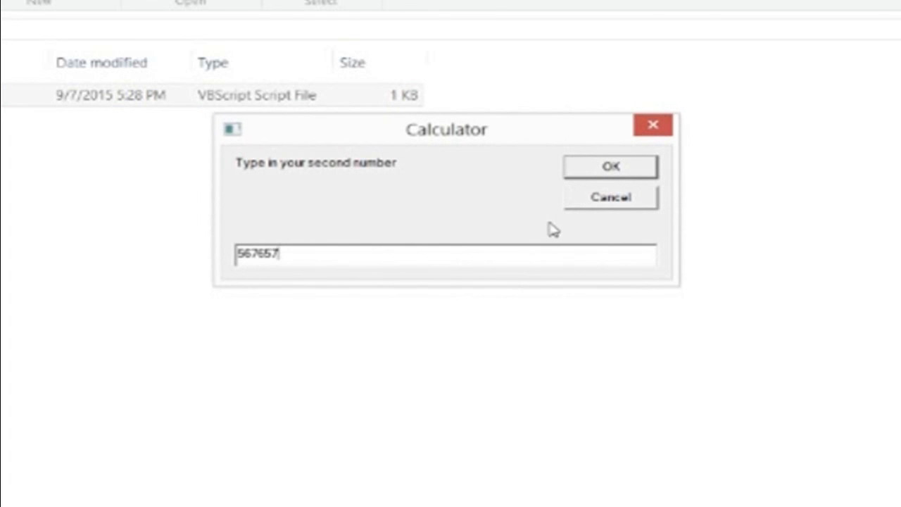
{"action": "mouse_move", "coordinate": [589, 181]}
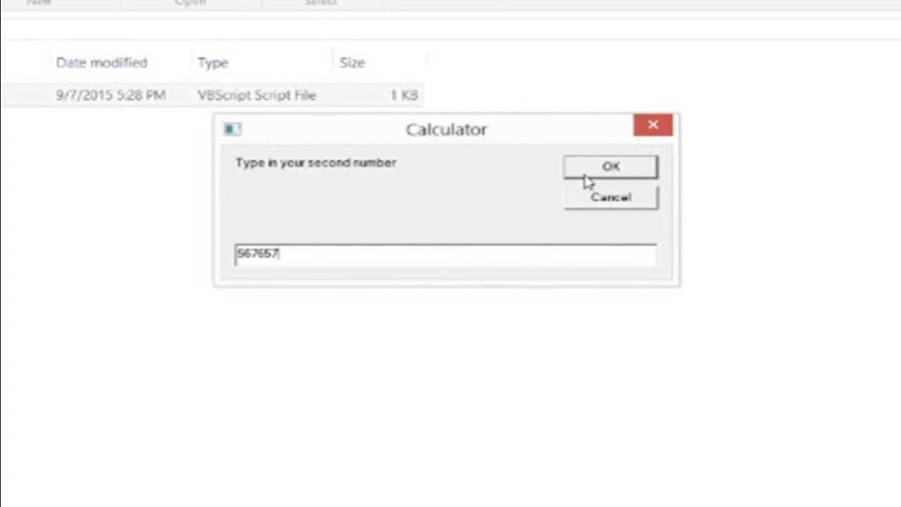
{"action": "left_click", "coordinate": [610, 166]}
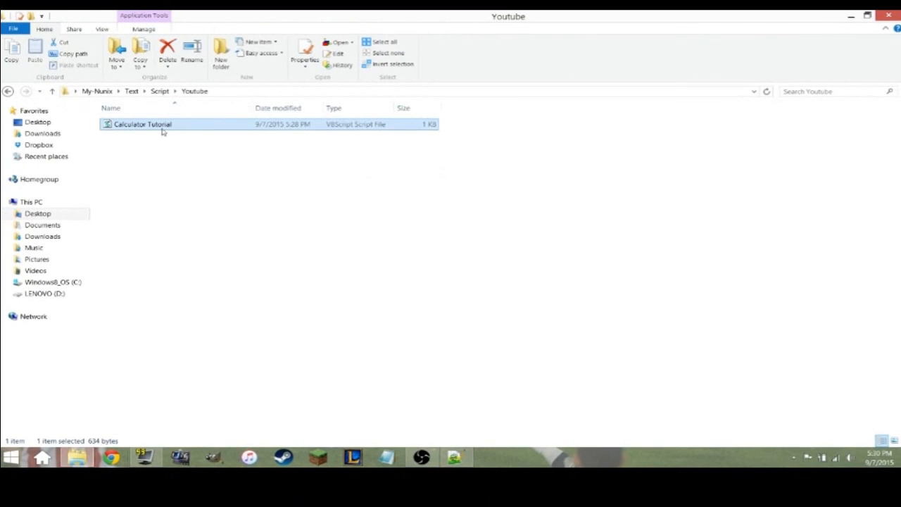
Open the Calculator Tutorial script from File Explorer with Edit with Notepad++
{"action": "right_click", "coordinate": [141, 124]}
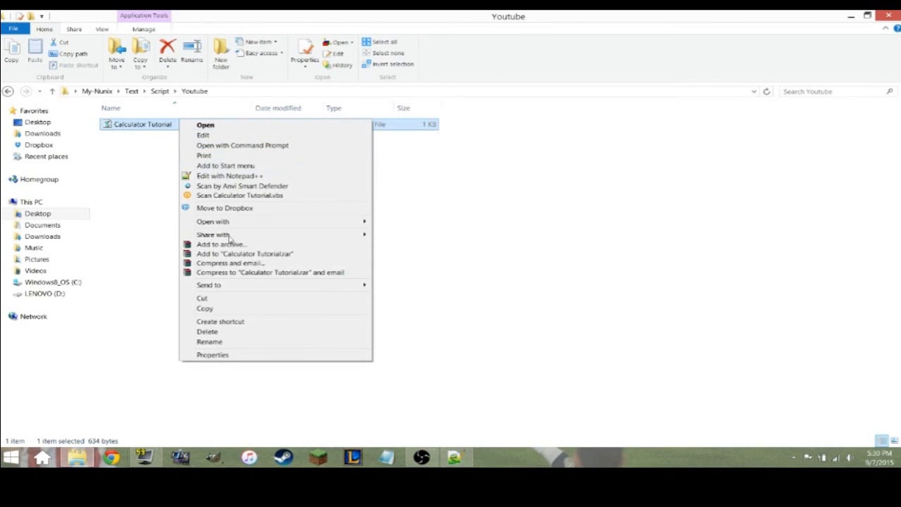
{"action": "left_click", "coordinate": [230, 175]}
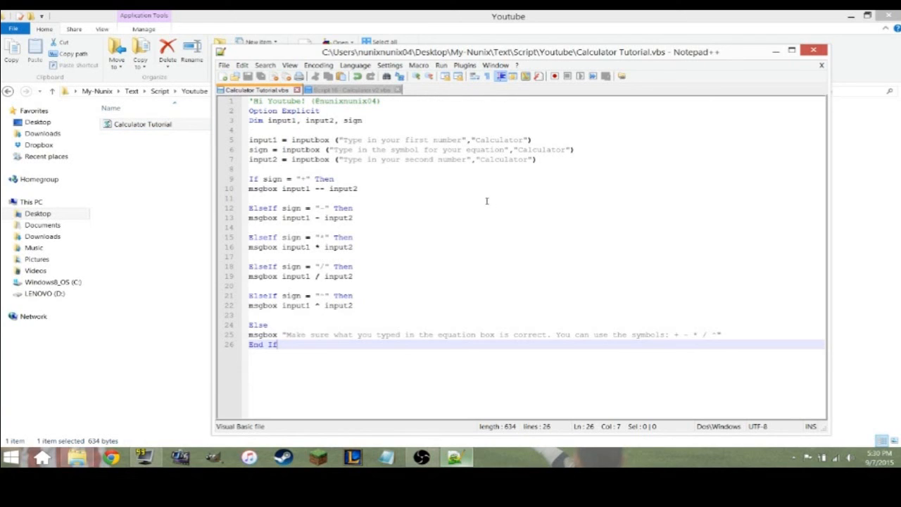
{"action": "mouse_move", "coordinate": [473, 191]}
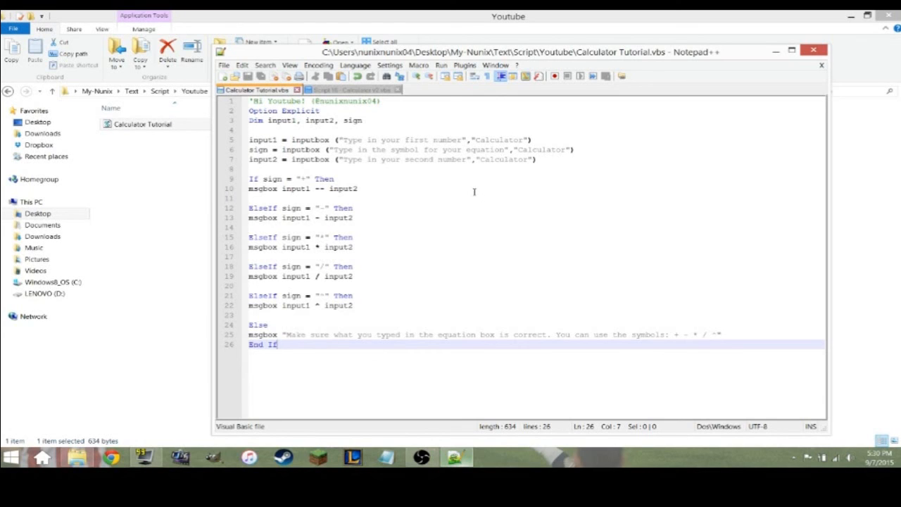
{"action": "mouse_move", "coordinate": [448, 178]}
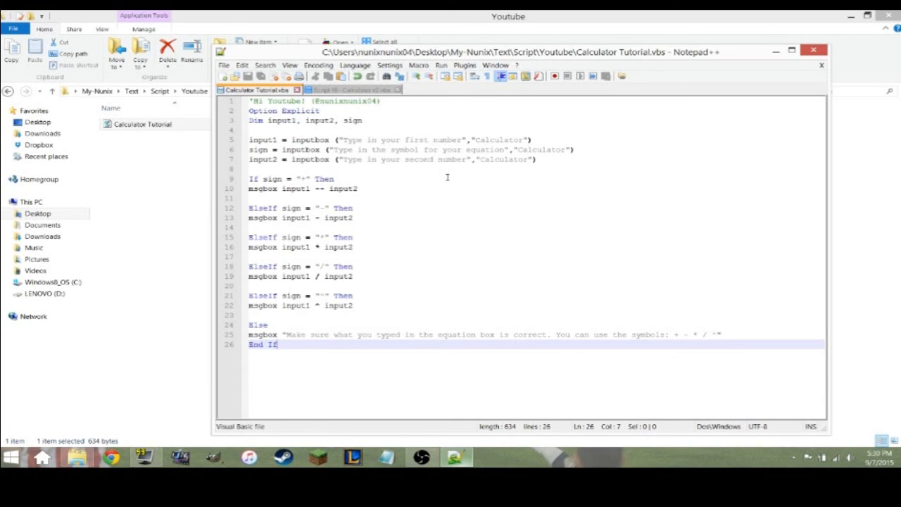